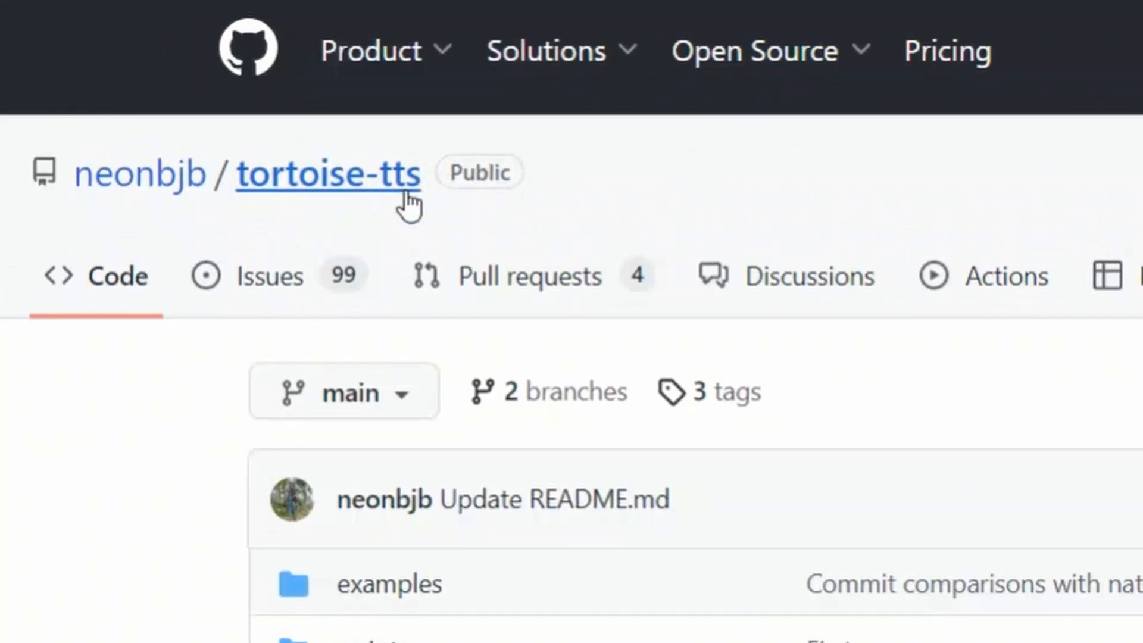
Read the README down through the removed-Colab note and Local Installation instructions
double_click(329, 174)
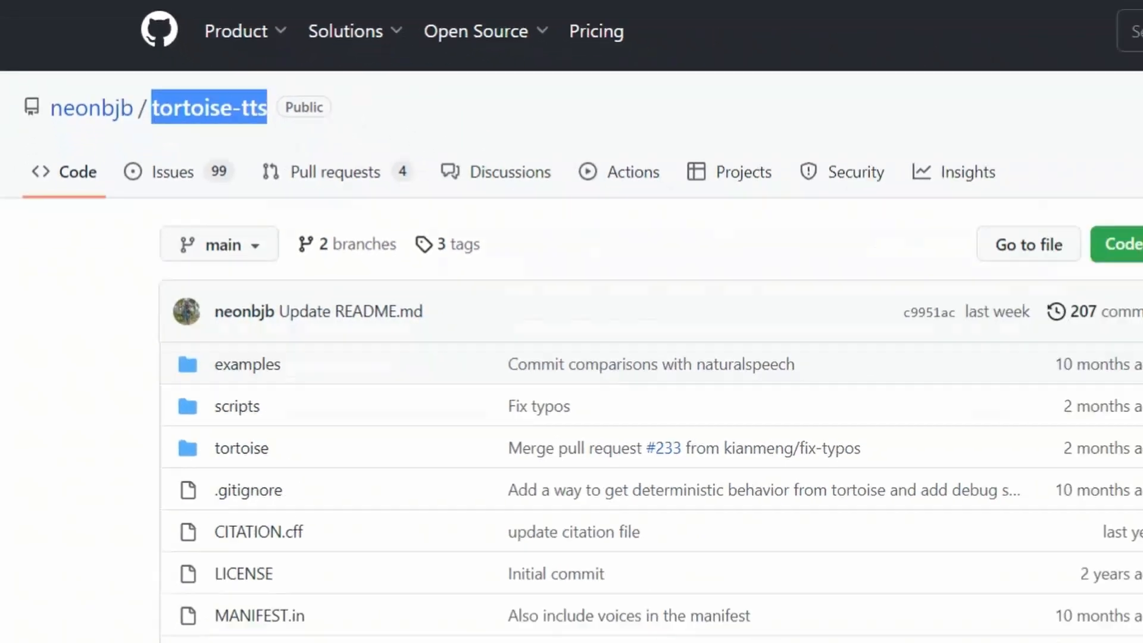
scroll("down", 3)
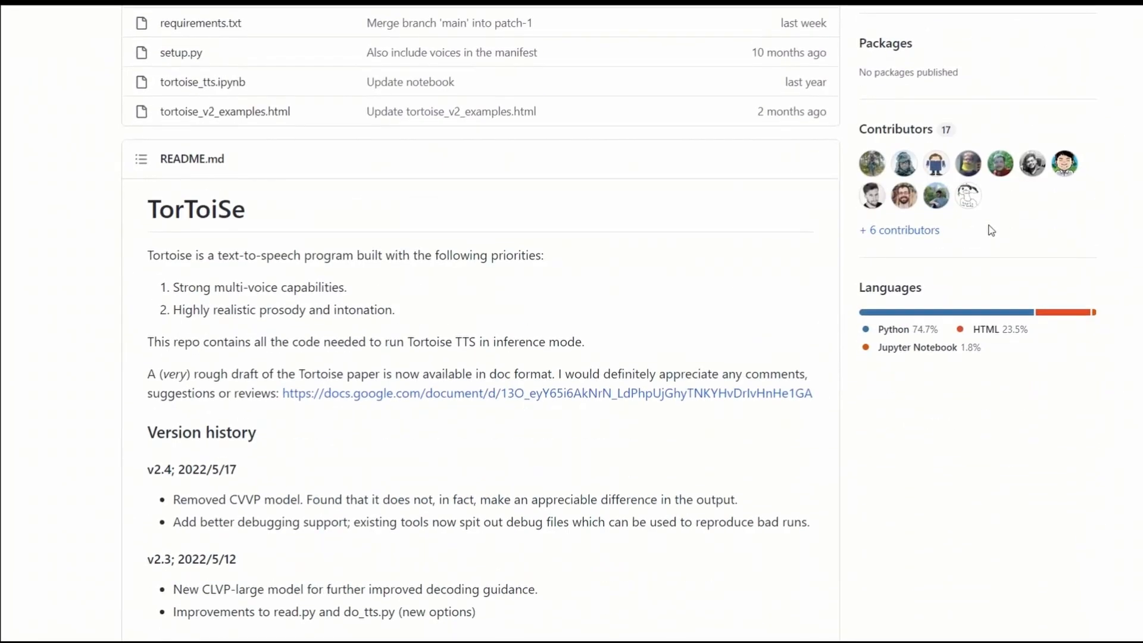
scroll("down", 3)
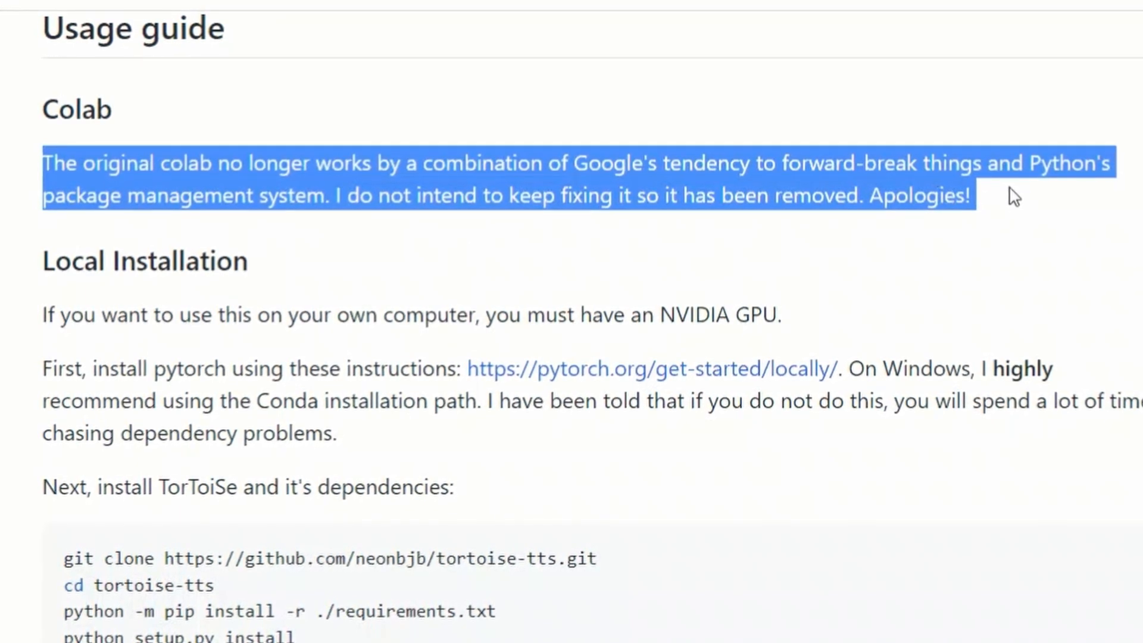
scroll("down", 3)
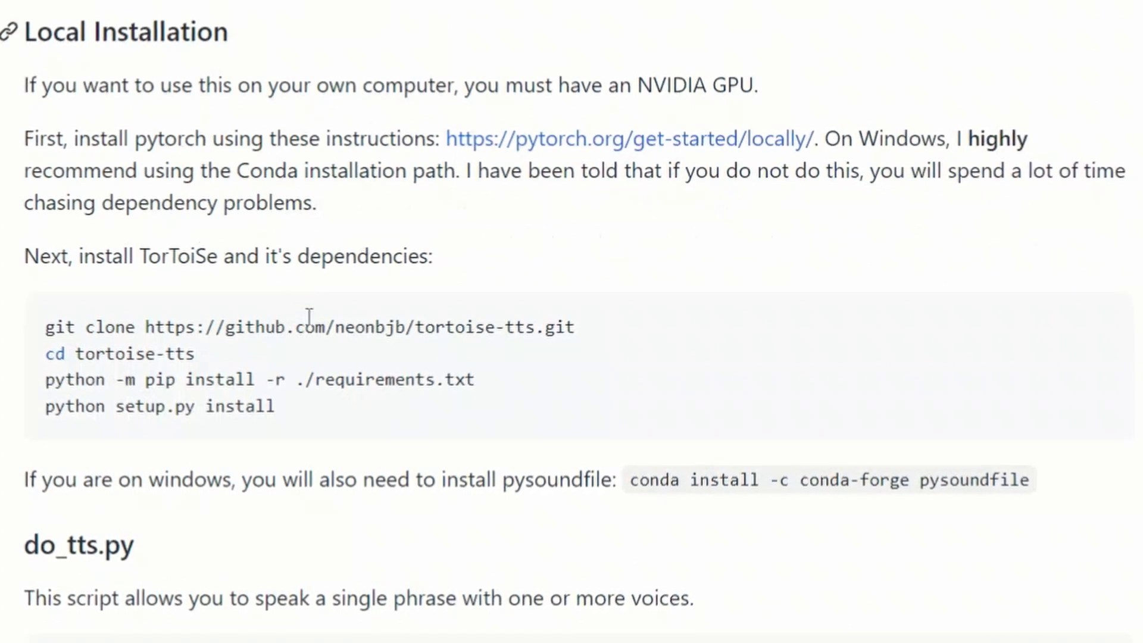
left_click_drag(44, 327, 275, 407)
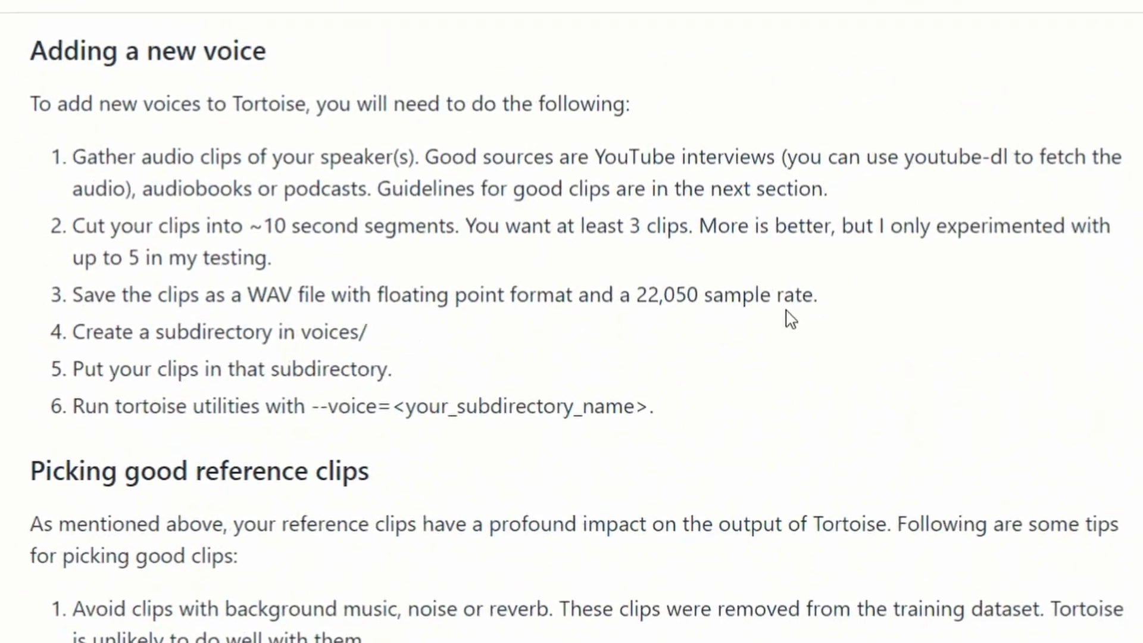
Review the Adding a new voice steps: ~10-second clips, at least 3, saved as WAV
left_click_drag(33, 103, 653, 405)
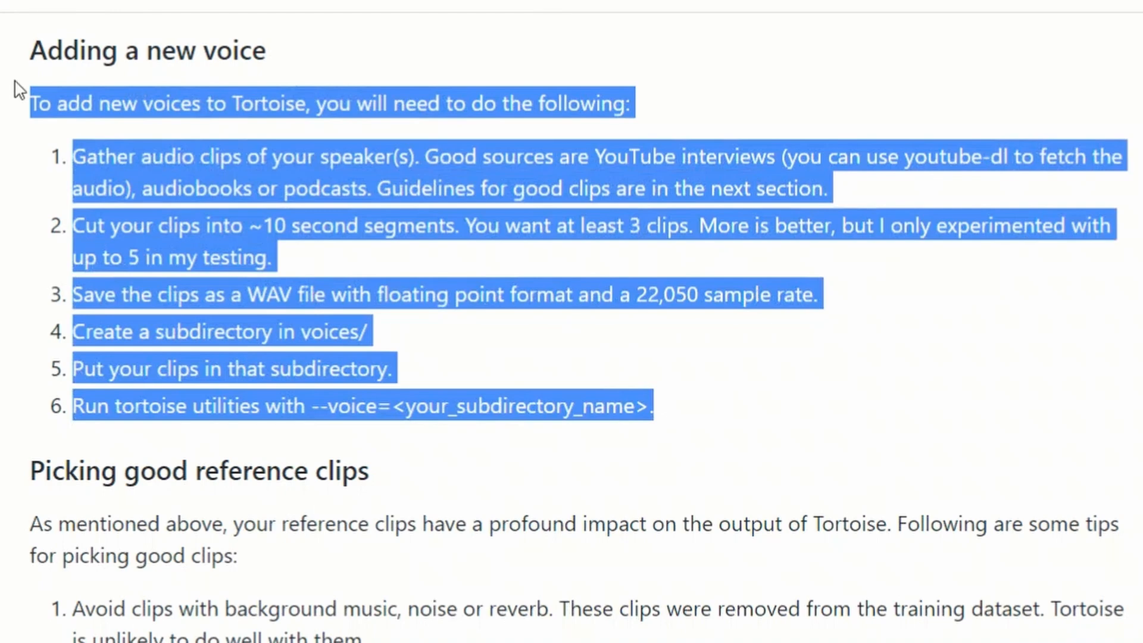
left_click(346, 181)
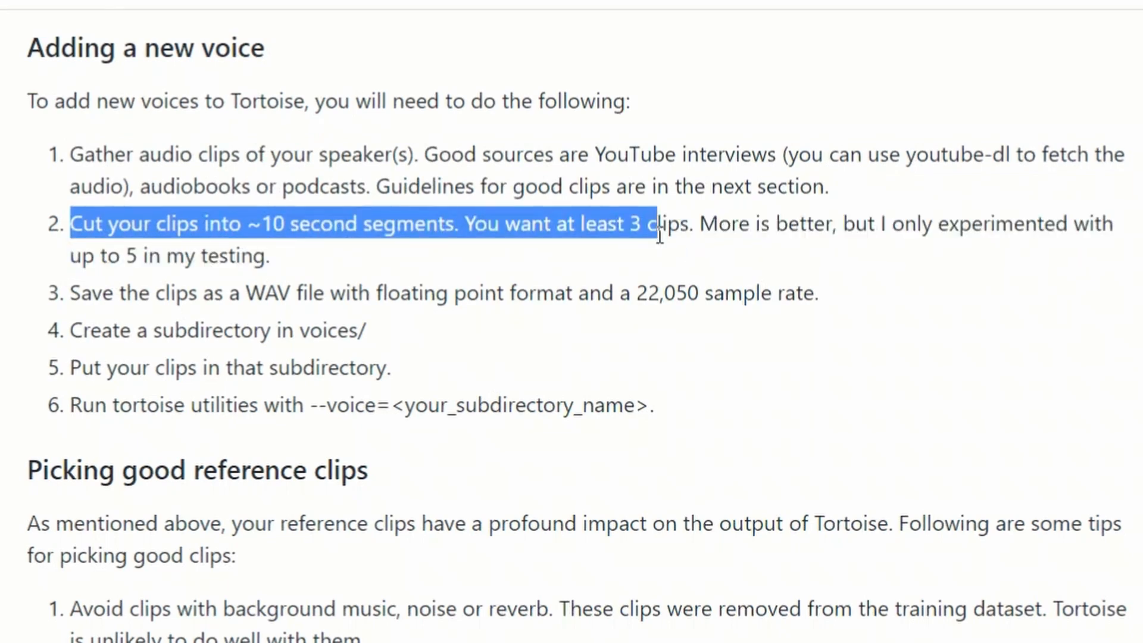
left_click_drag(656, 223, 696, 223)
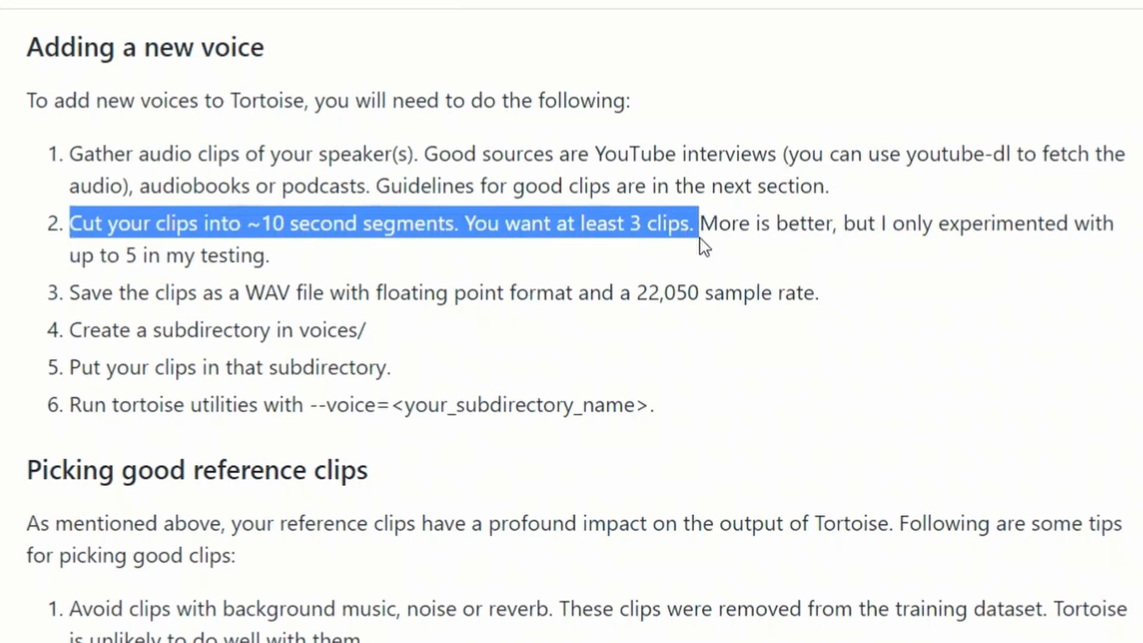
double_click(283, 293)
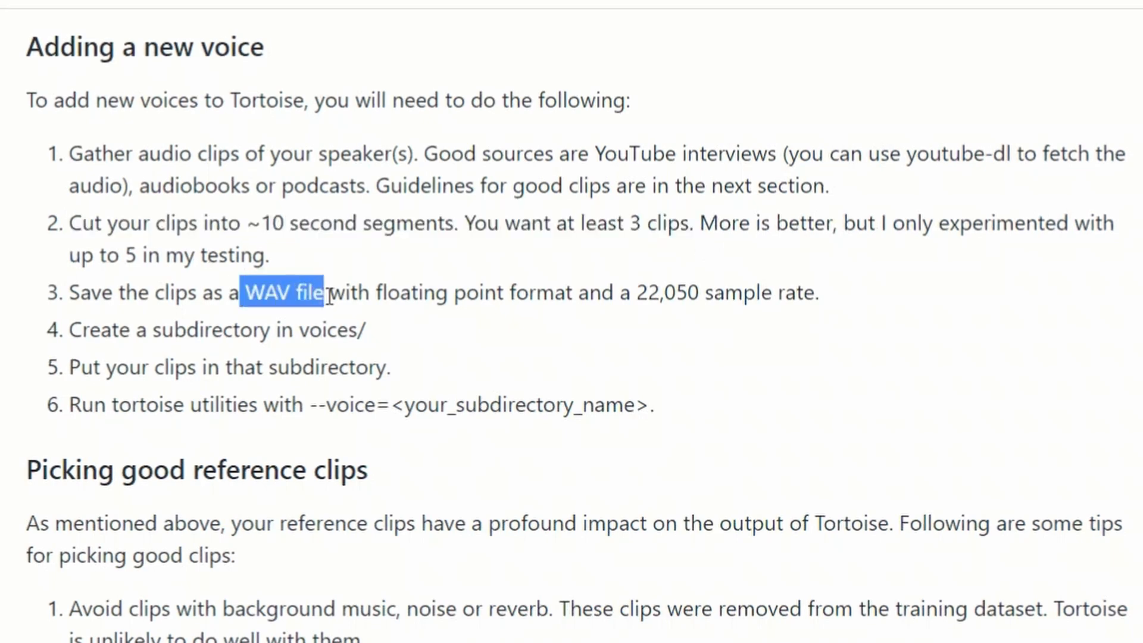
mouse_move(758, 293)
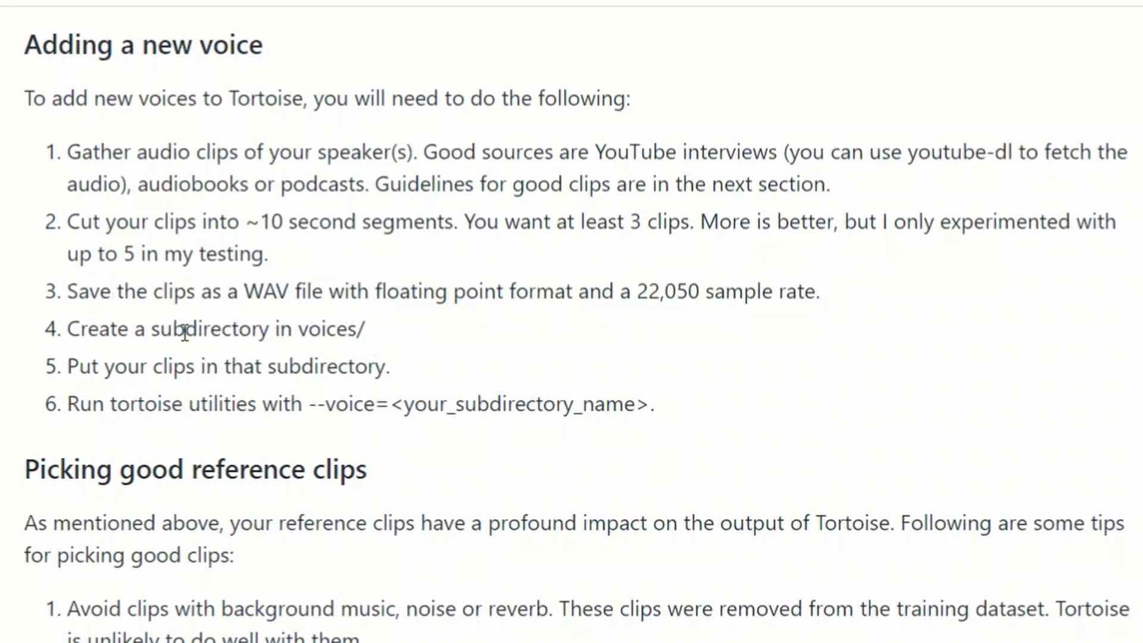
left_click_drag(151, 329, 336, 329)
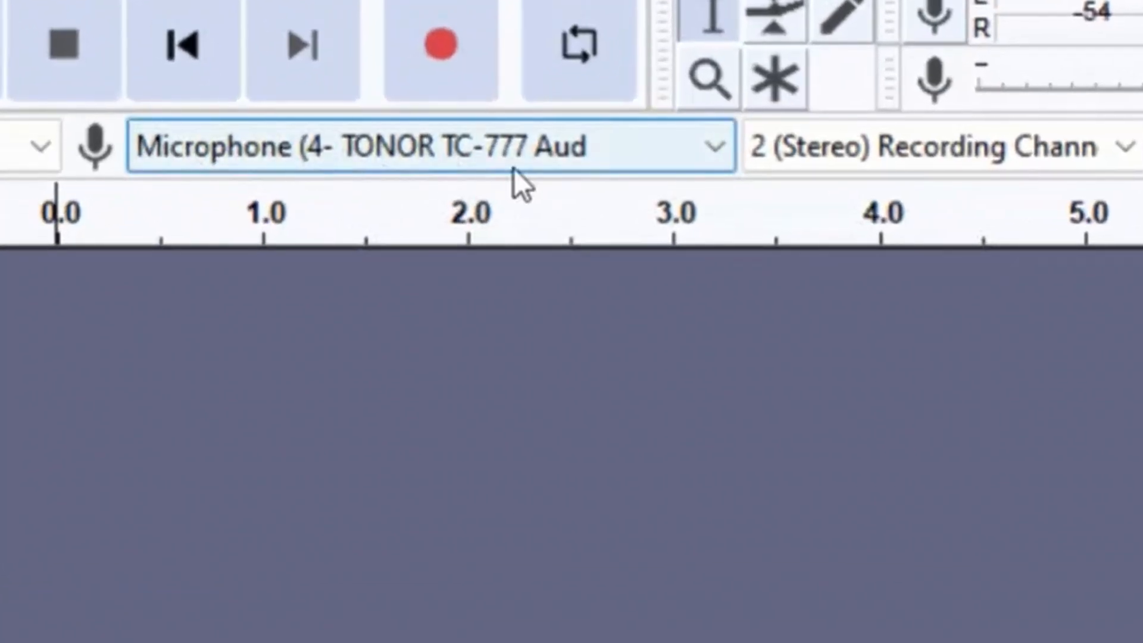
Choose the TONOR TC-777 microphone as recording device and set project rate 22050 Hz
left_click(427, 144)
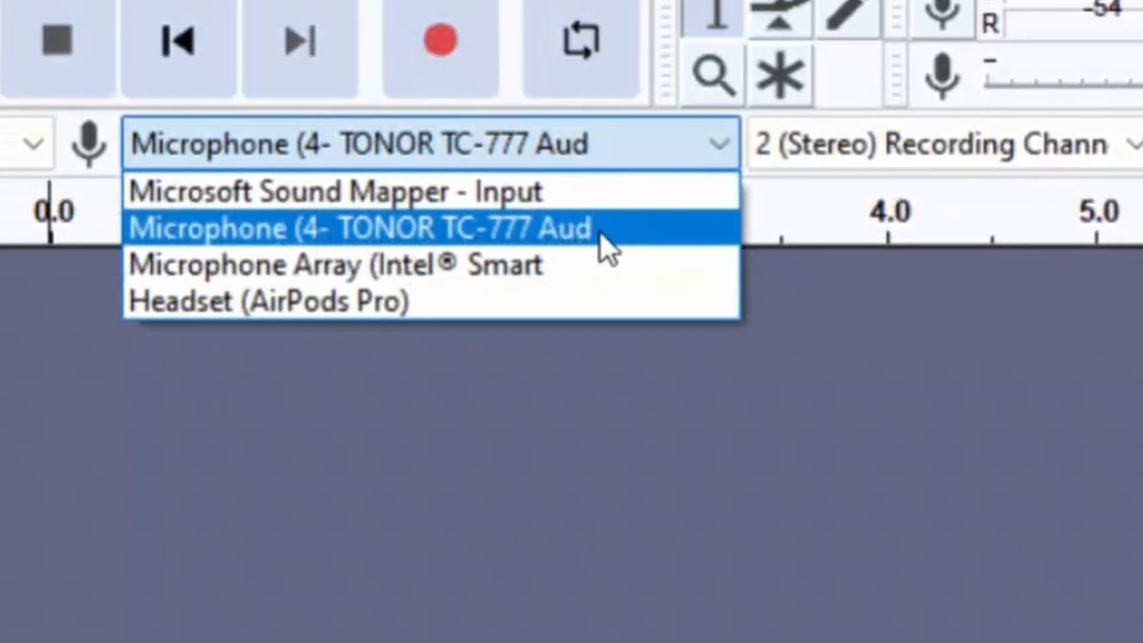
left_click(357, 226)
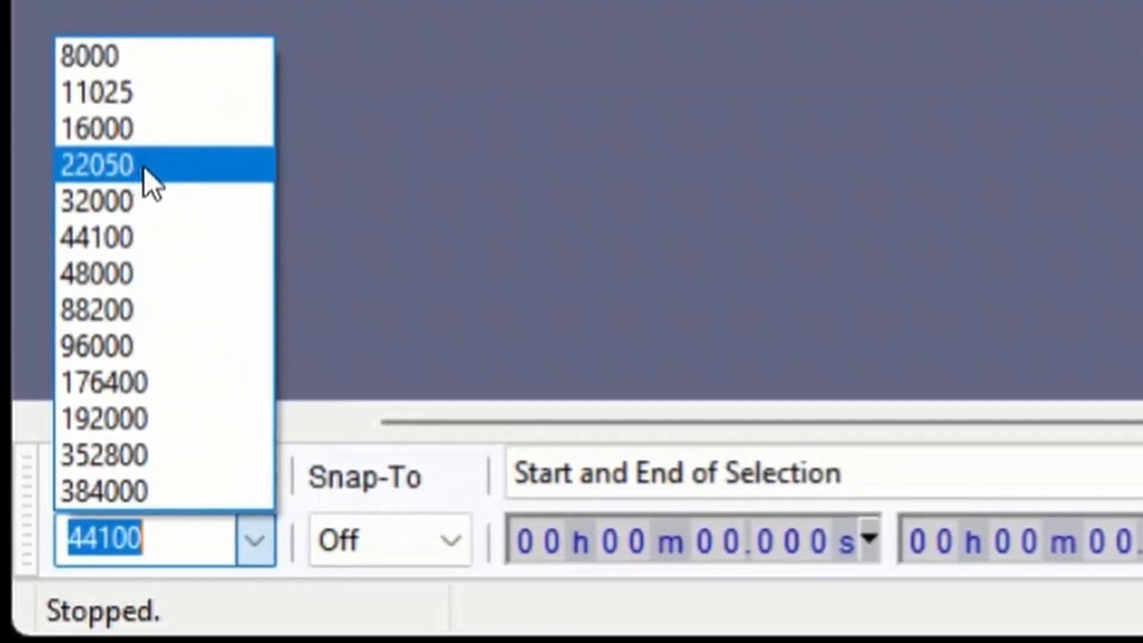
left_click(95, 164)
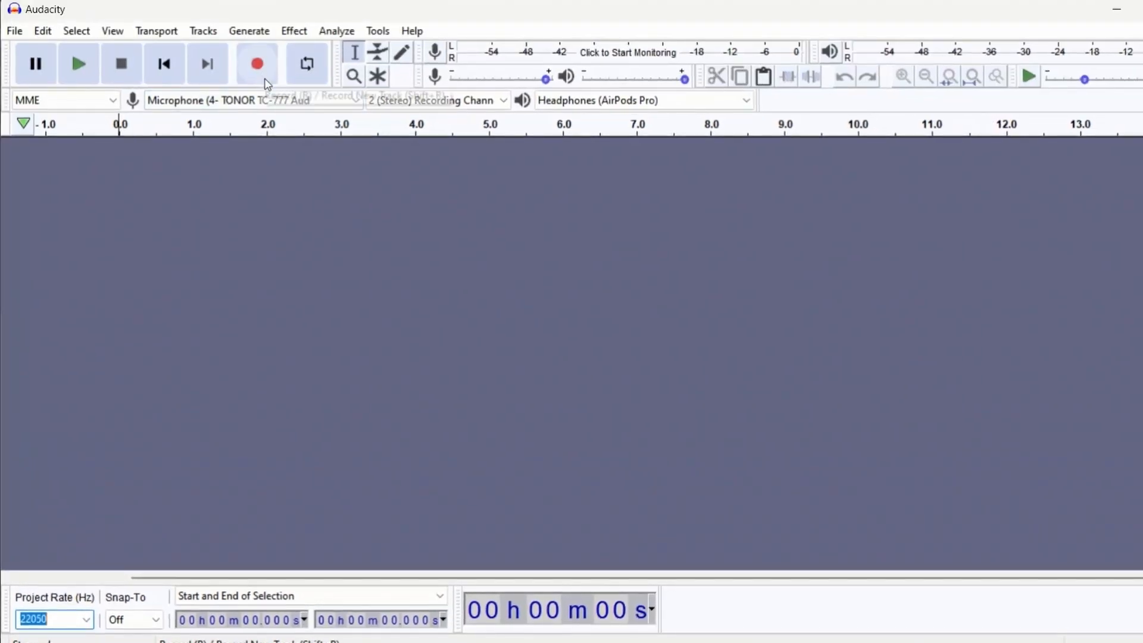
Record a roughly 12-second voice clip into a new stereo 22050 Hz track
left_click(257, 64)
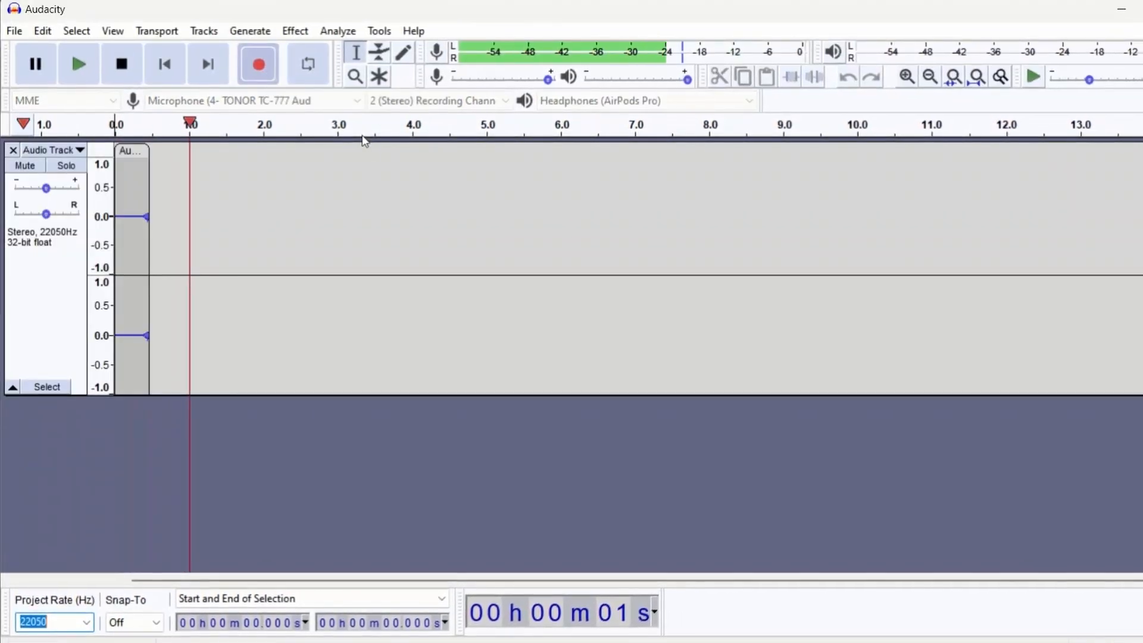
left_click(257, 64)
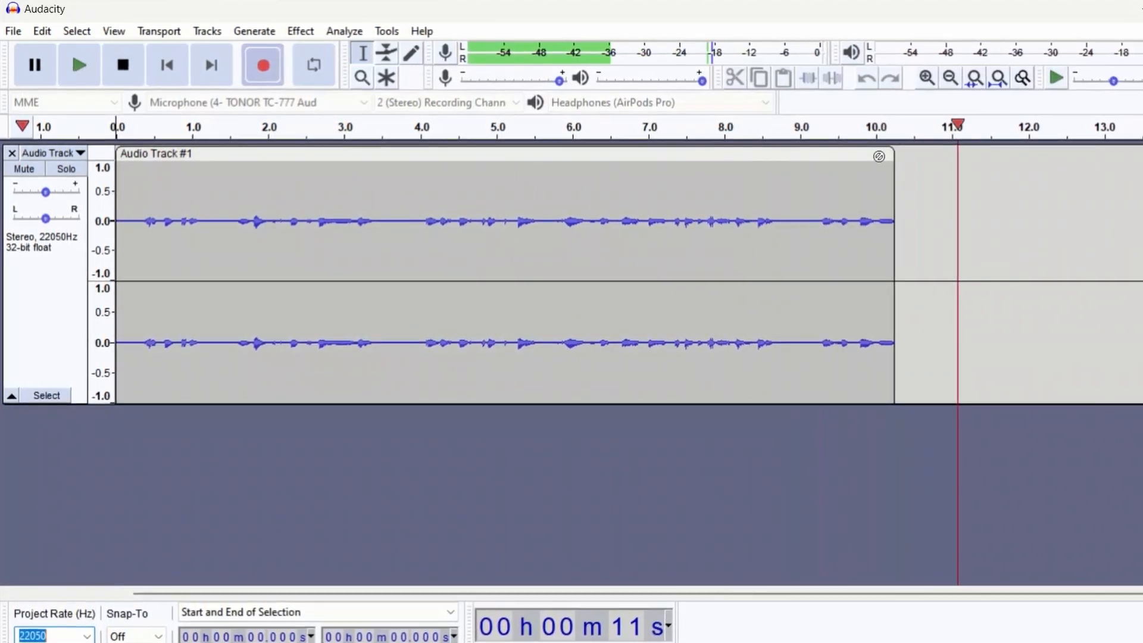
left_click(122, 65)
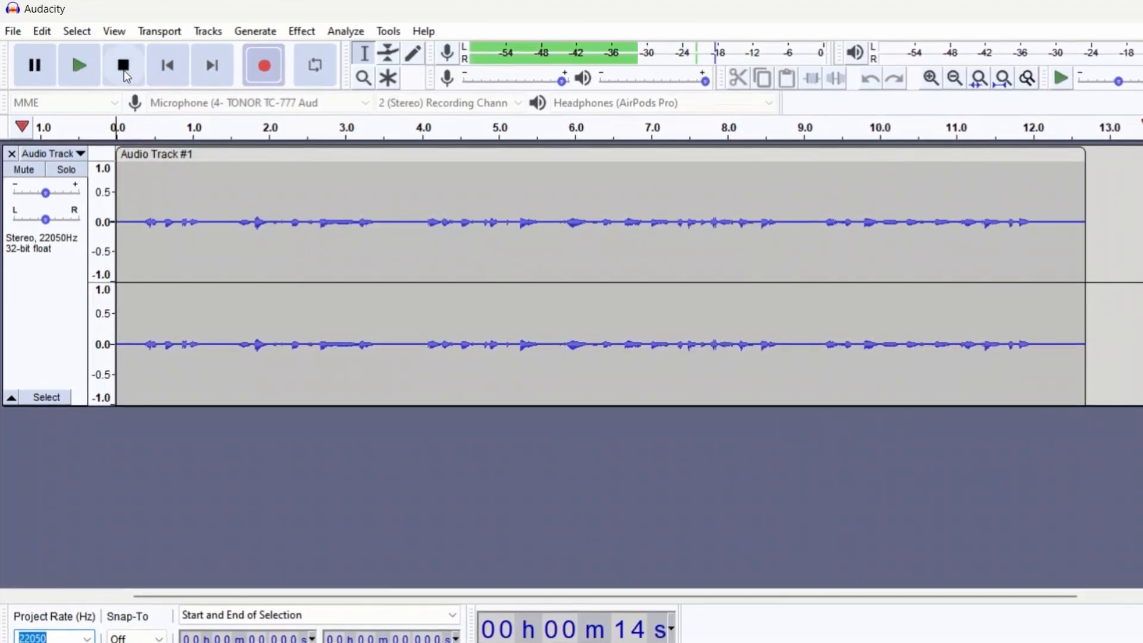
left_click(122, 64)
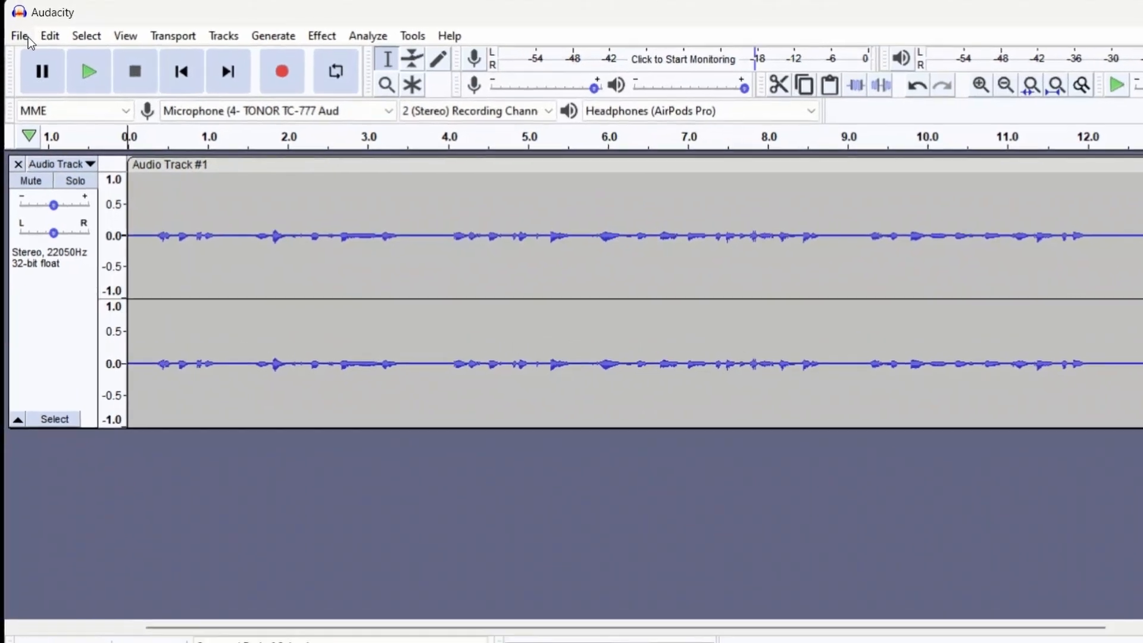
Export the recording as WAV named audio_segment_1 in the Voice Cloning folder
left_click(19, 35)
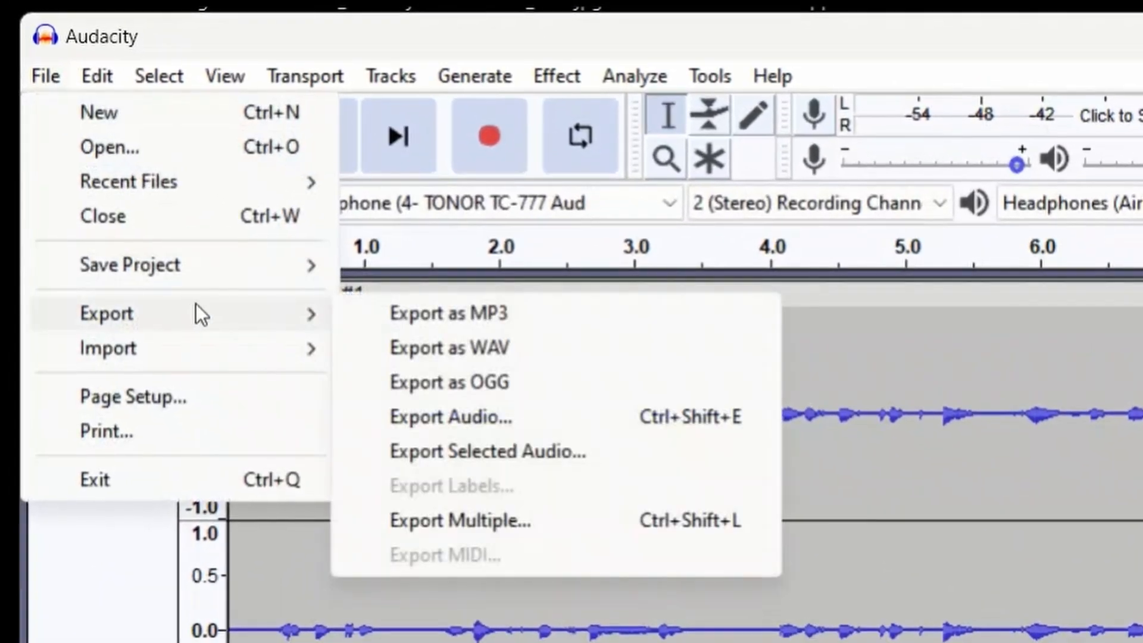
mouse_move(561, 346)
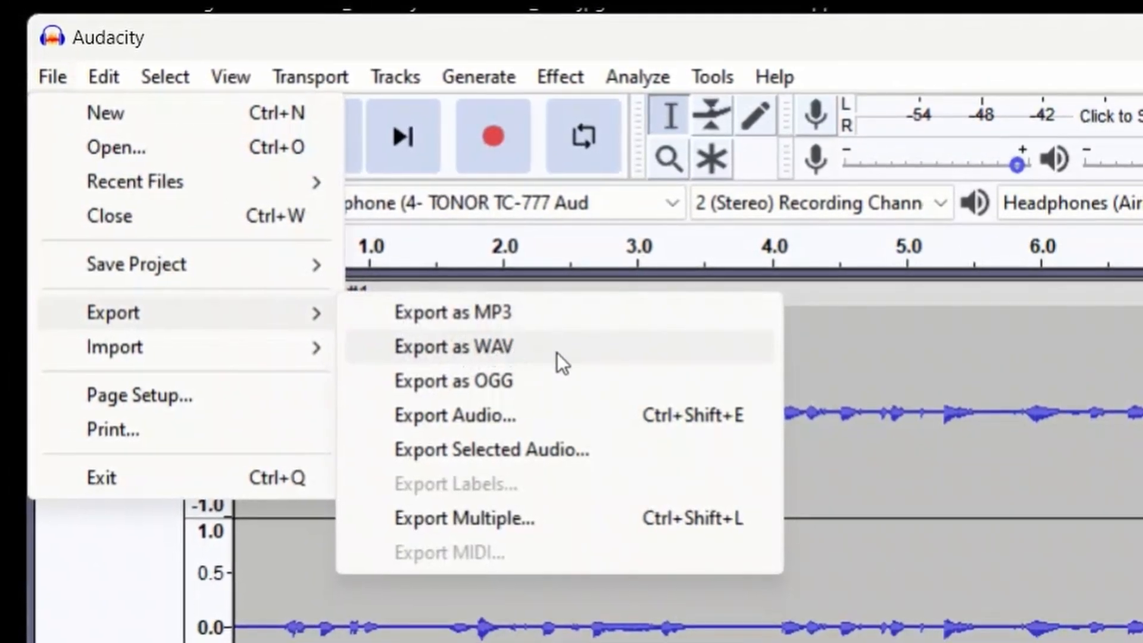
left_click(452, 347)
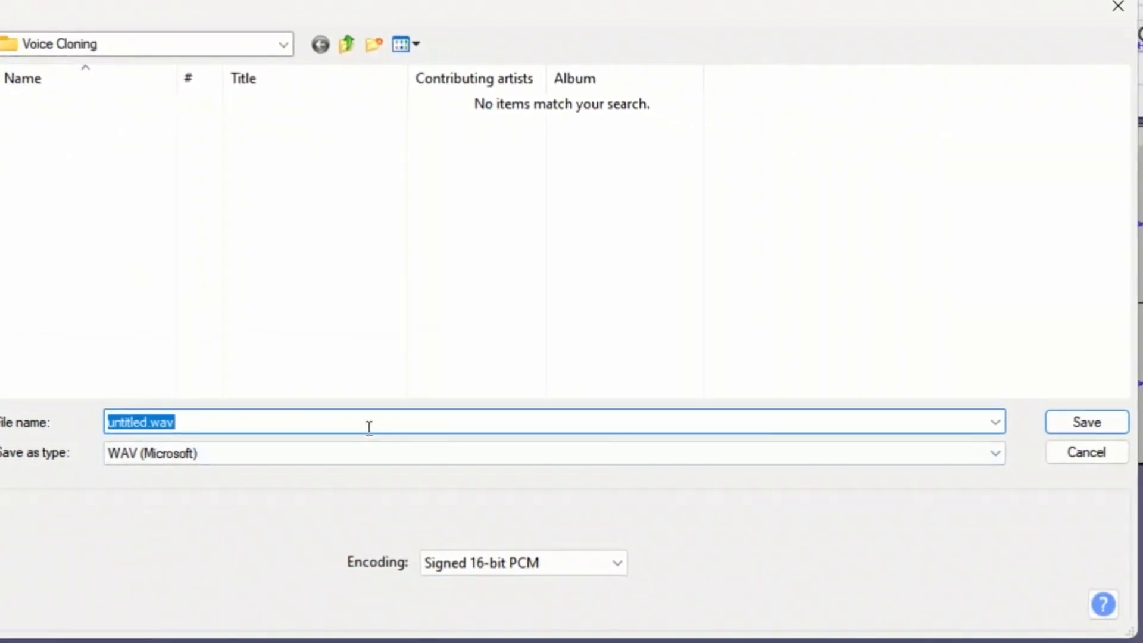
type("audio_seg")
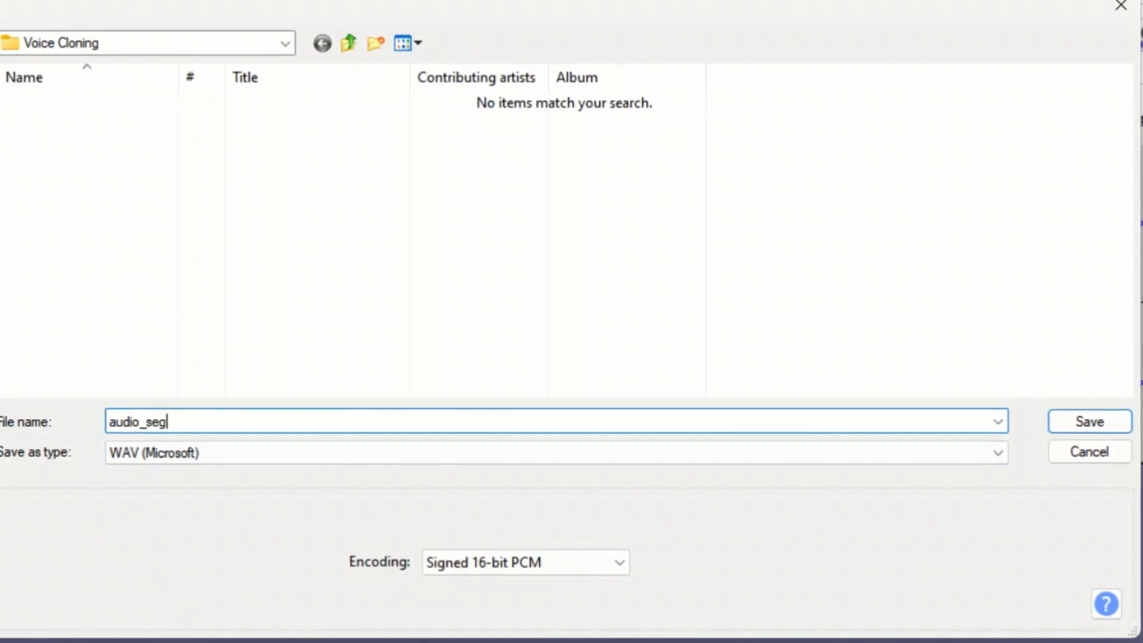
type("ment_1")
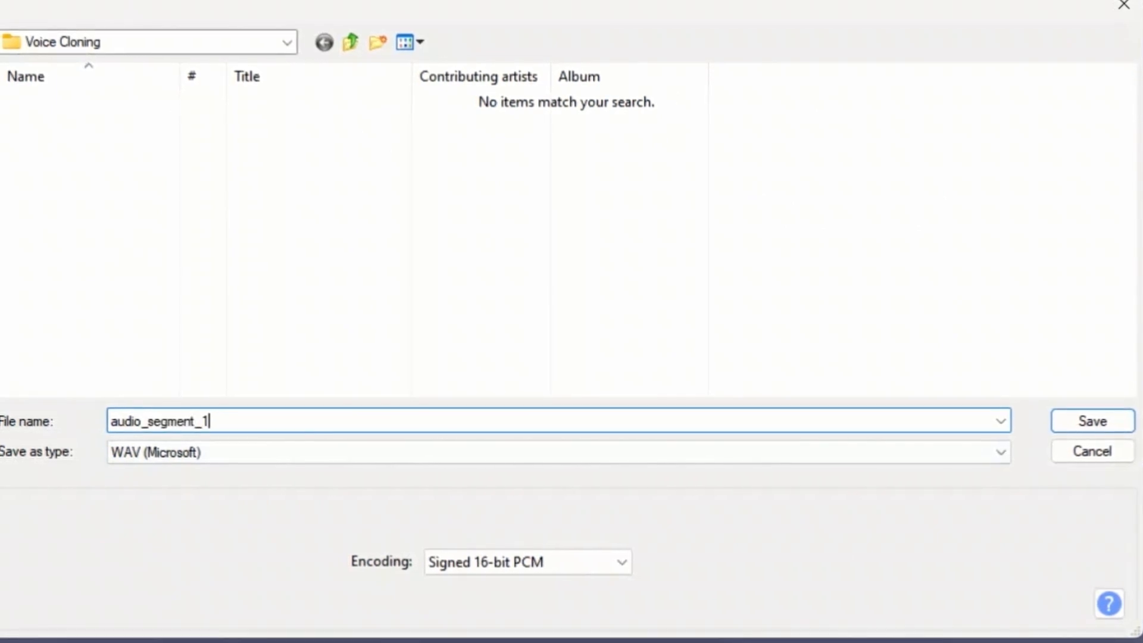
left_click(1091, 420)
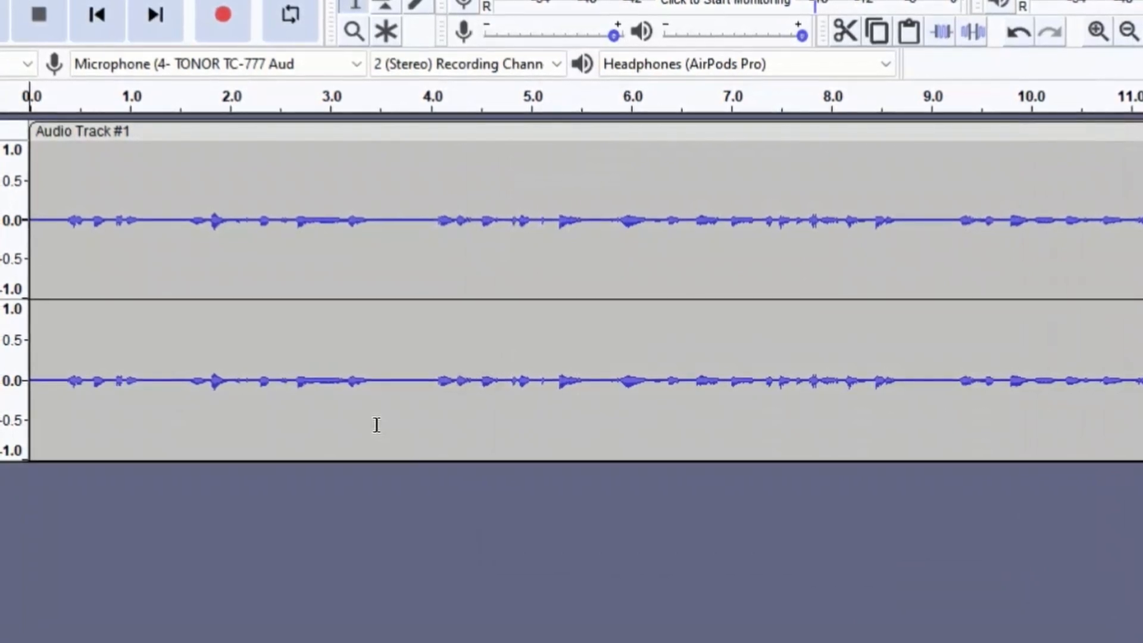
Play back the recorded voice track to check how it sounds
left_click(125, 102)
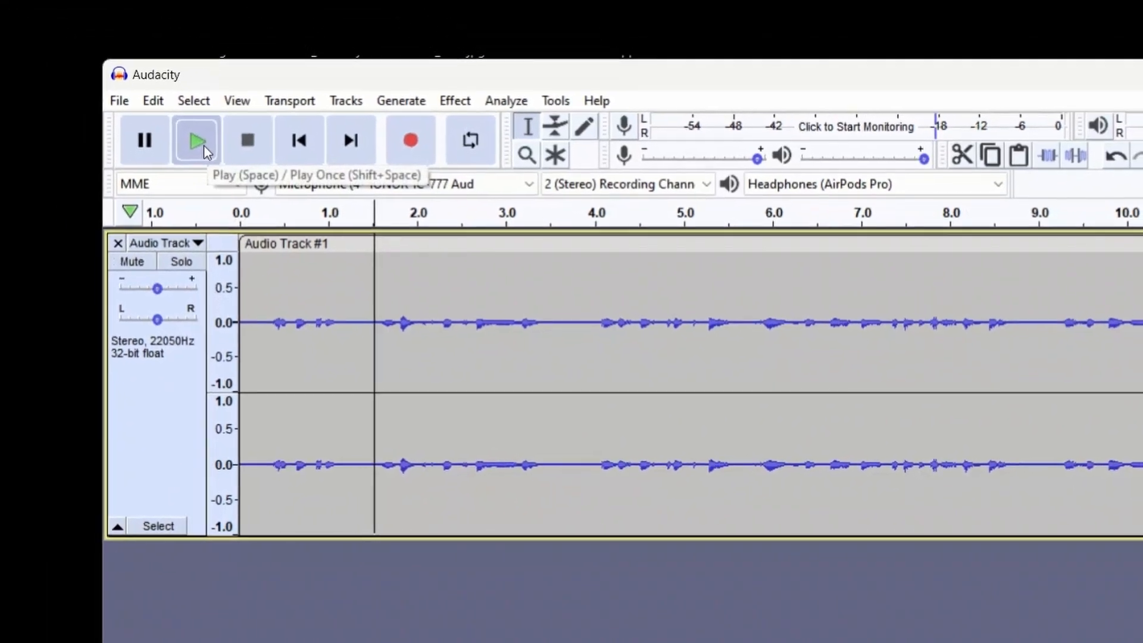
left_click(196, 139)
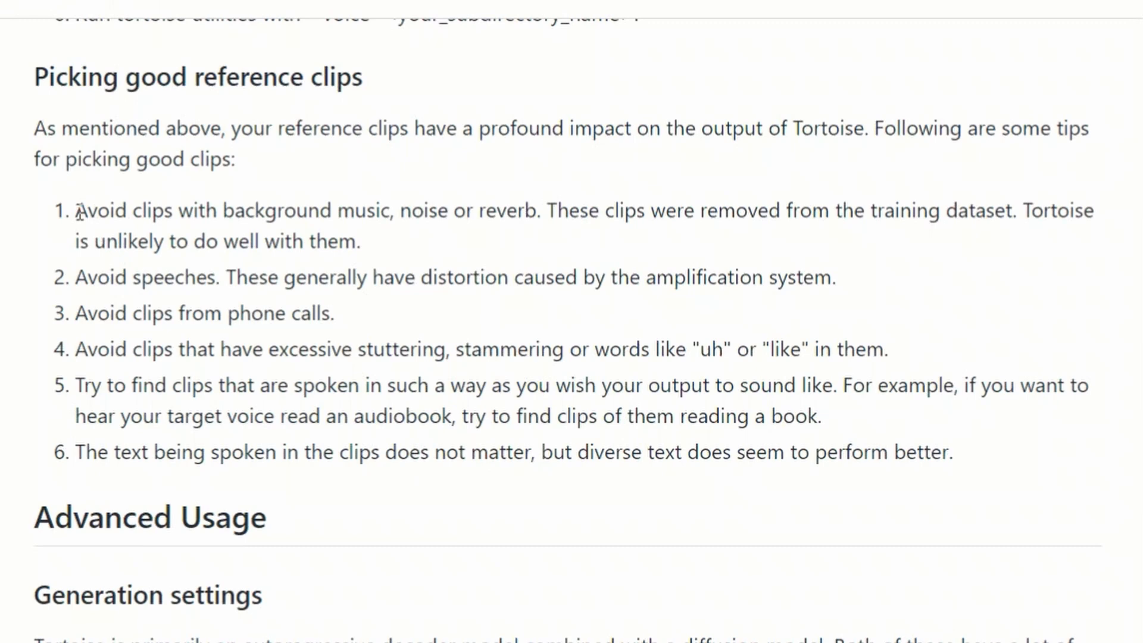
left_click_drag(76, 211, 378, 211)
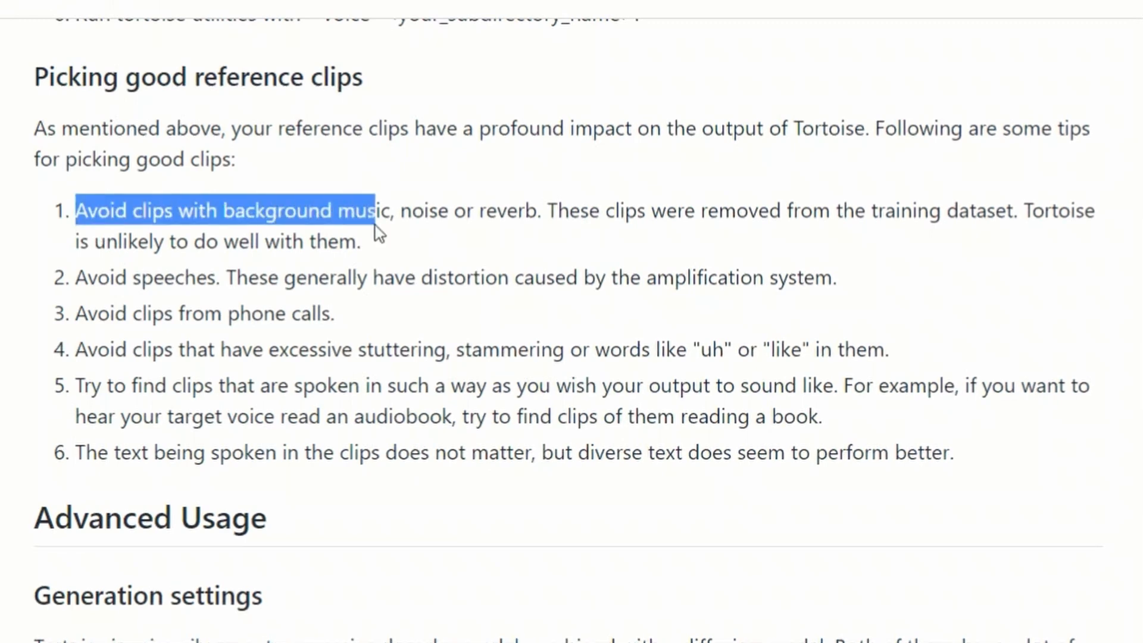
left_click_drag(379, 211, 676, 210)
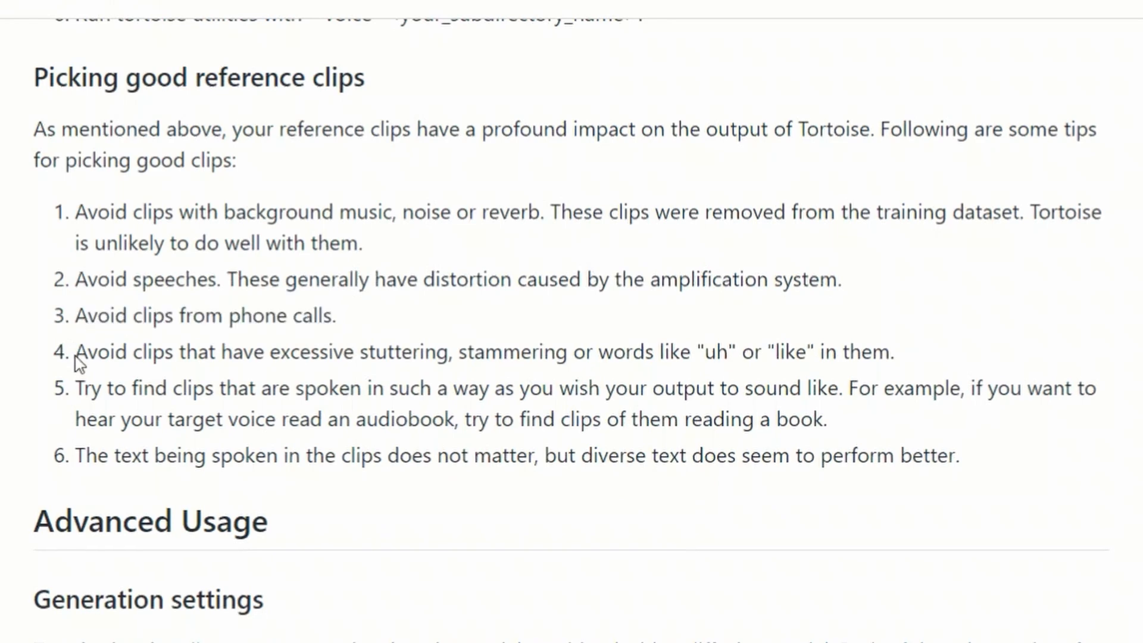
left_click_drag(74, 352, 587, 388)
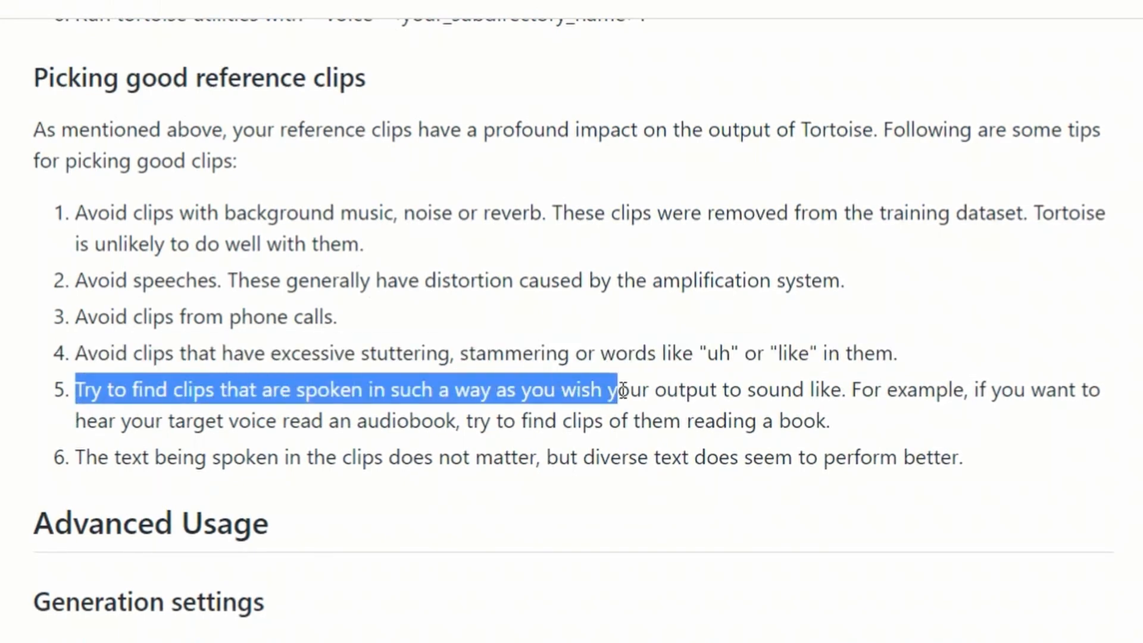
left_click_drag(615, 389, 828, 420)
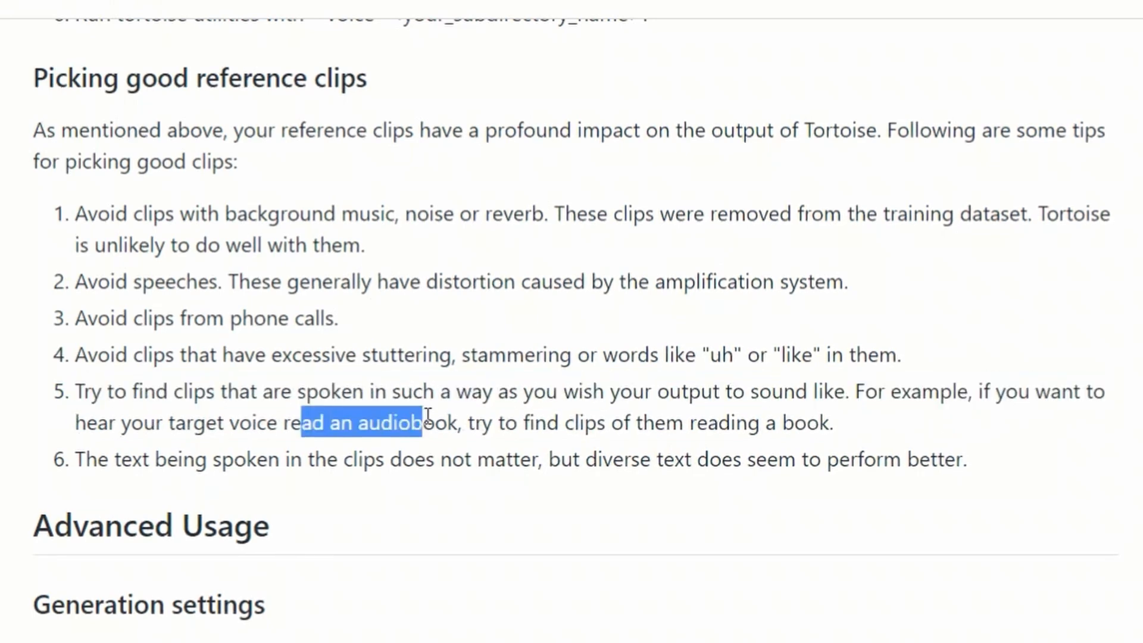
left_click_drag(426, 422, 782, 422)
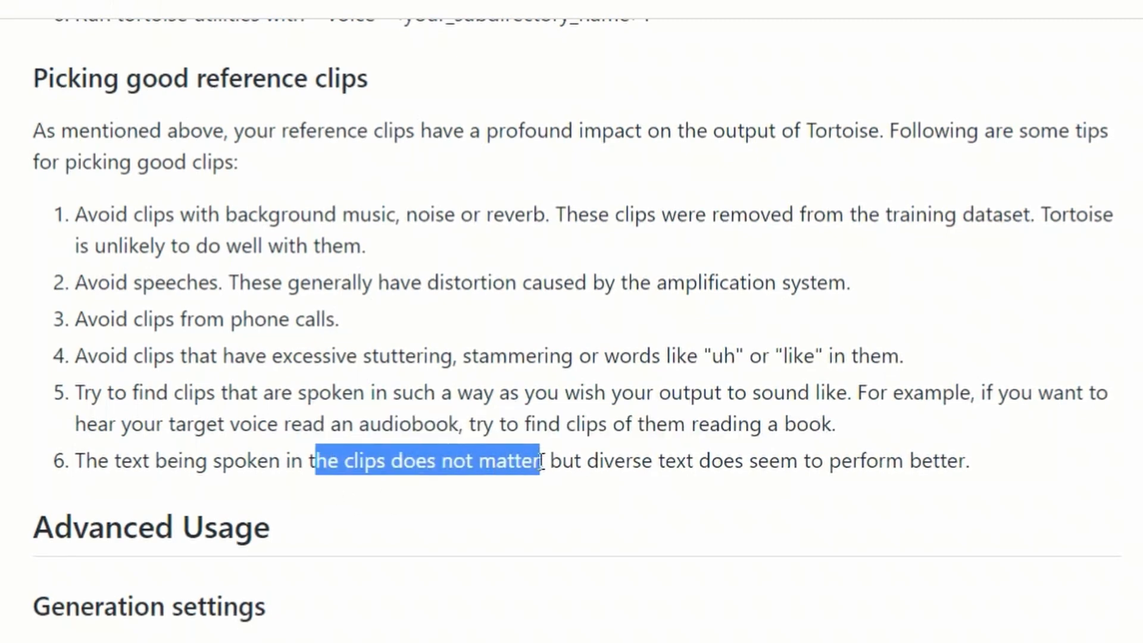
left_click_drag(539, 461, 948, 460)
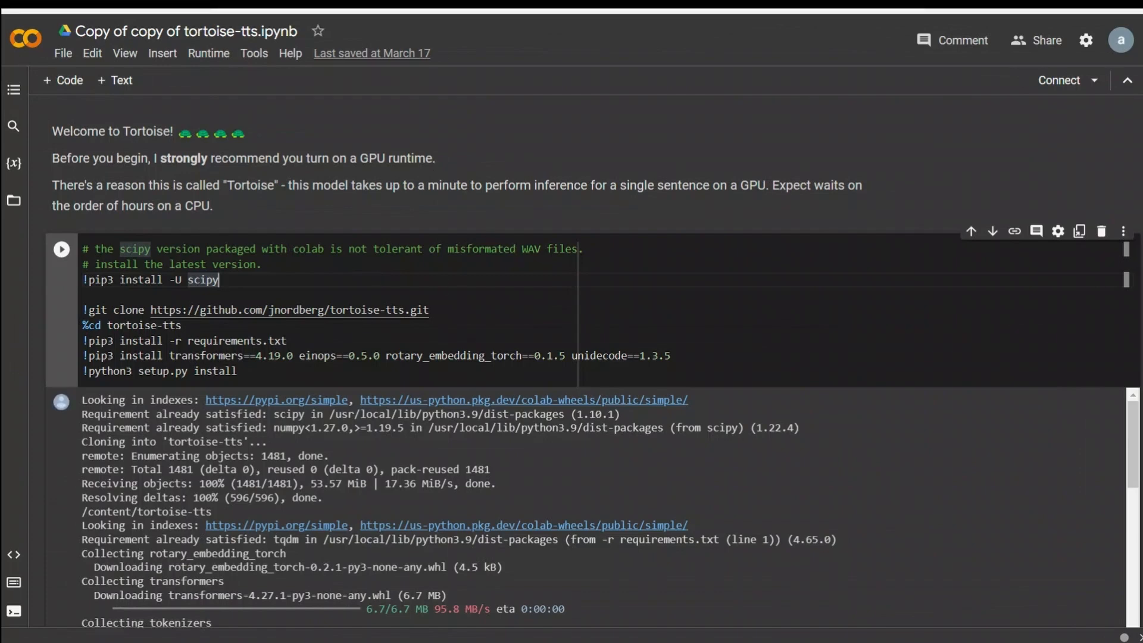
Save a copy of the Tortoise TTS notebook to Drive via File > Save a copy in Drive
left_click(62, 52)
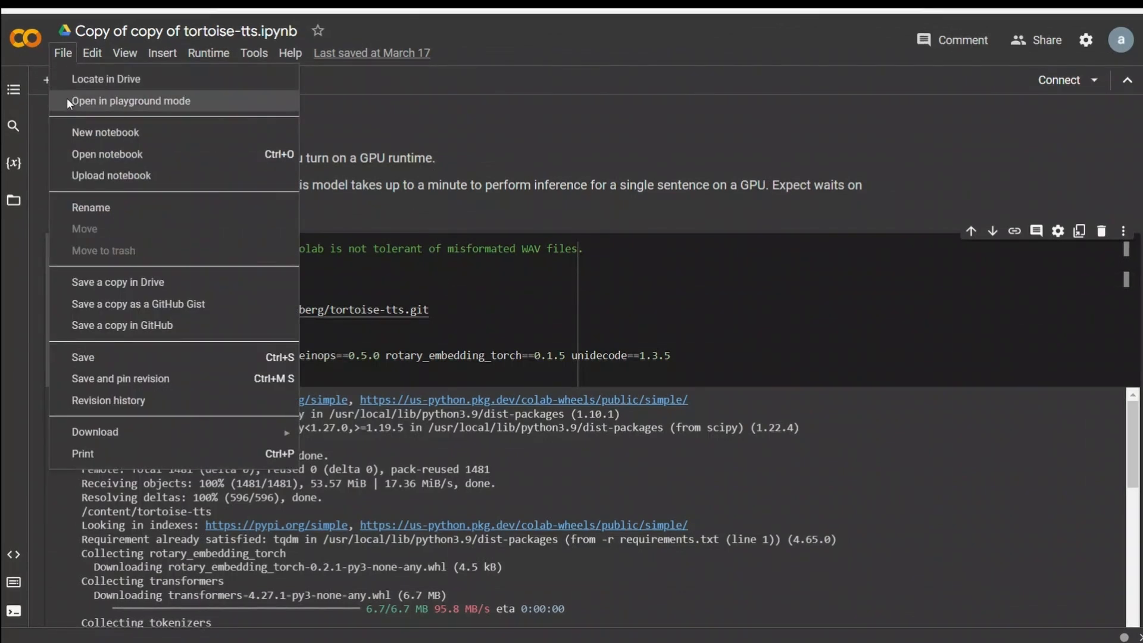
mouse_move(138, 287)
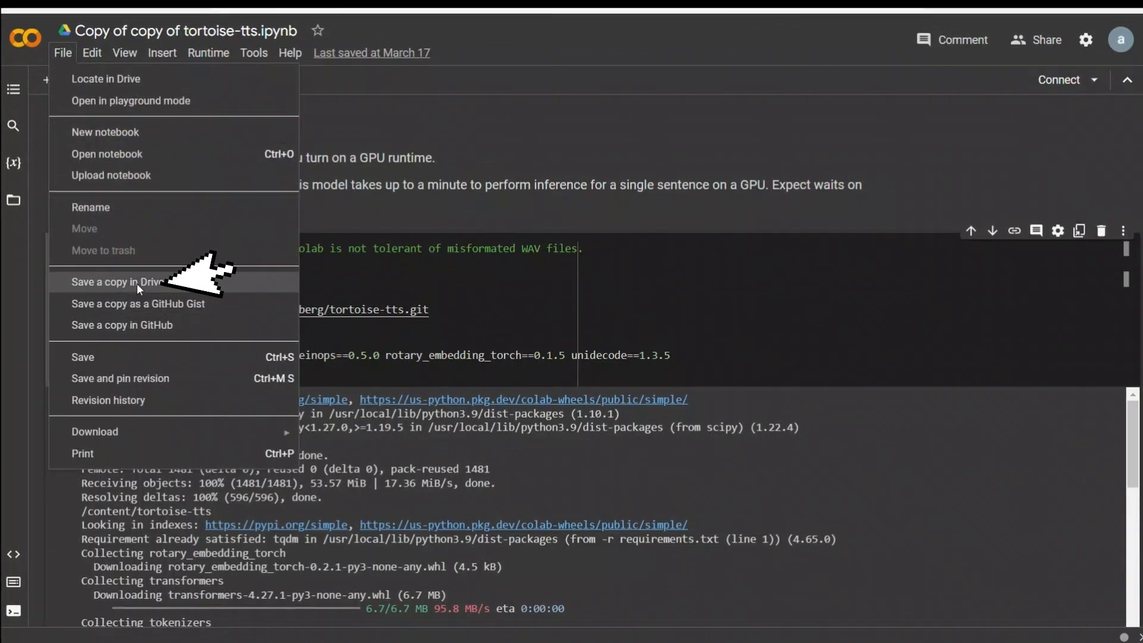
left_click(116, 282)
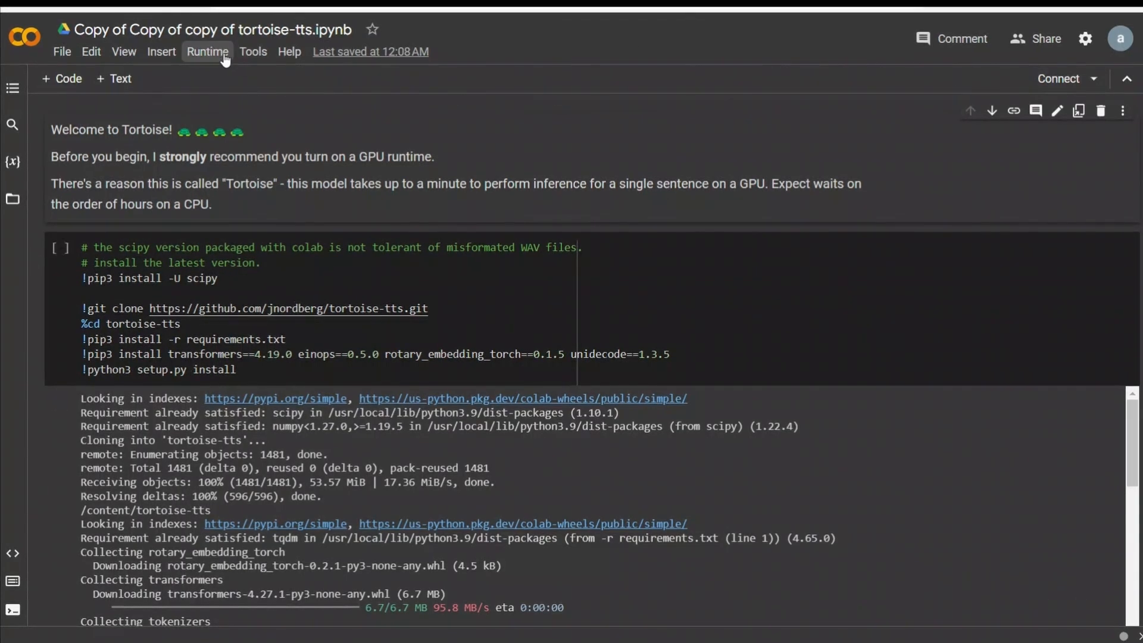
Switch the runtime to GPU, connect, and check the RAM/Disk resources panel
left_click(207, 51)
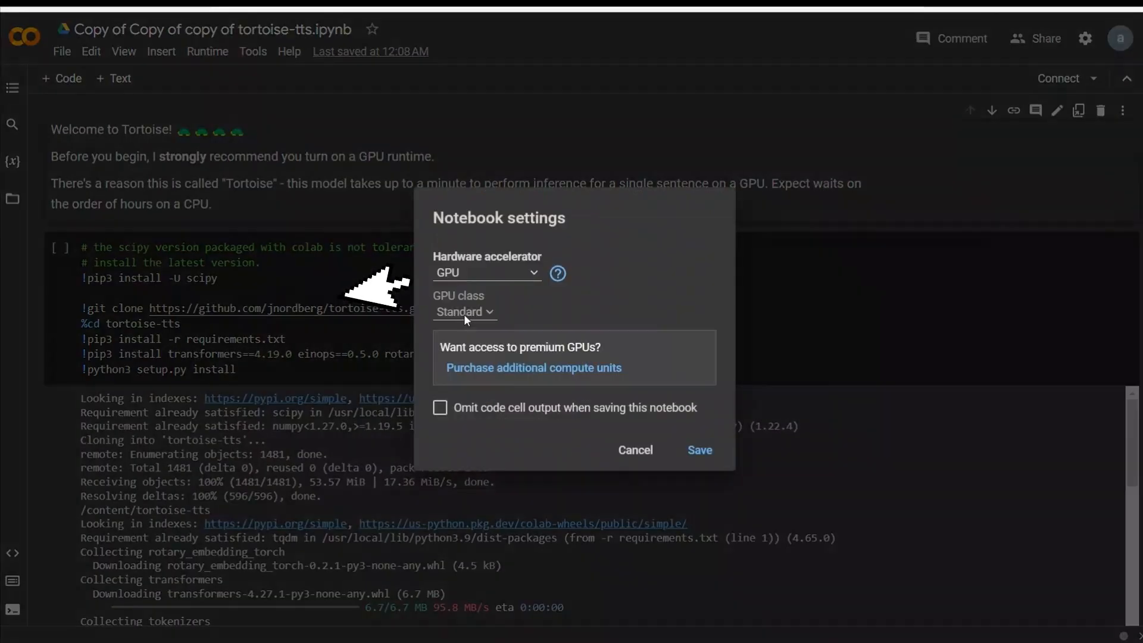
mouse_move(514, 272)
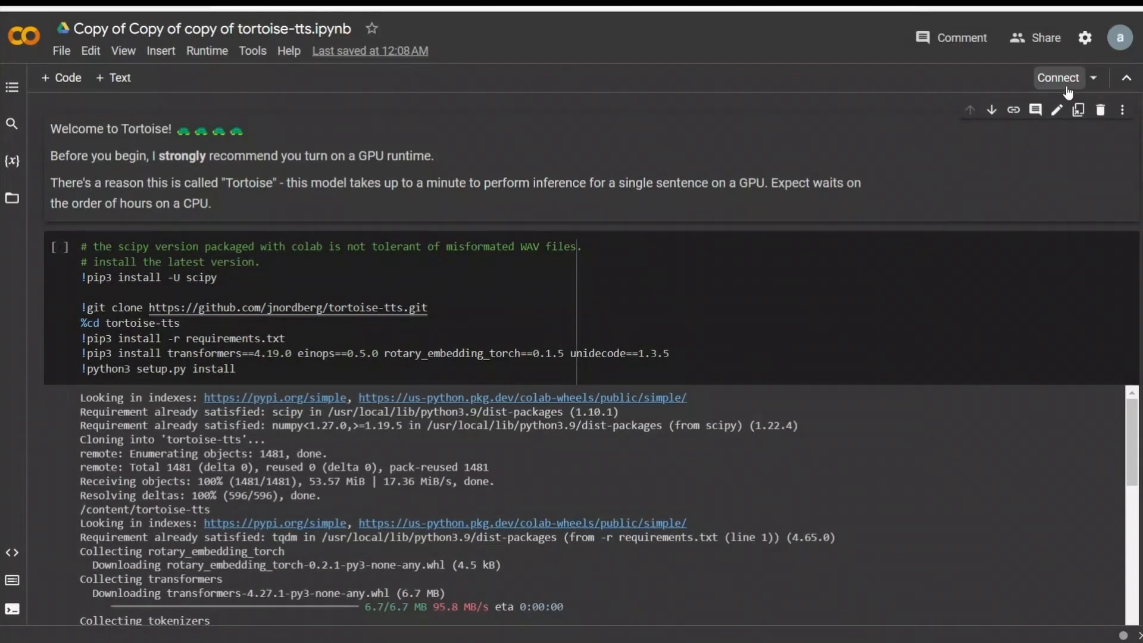
left_click(1057, 77)
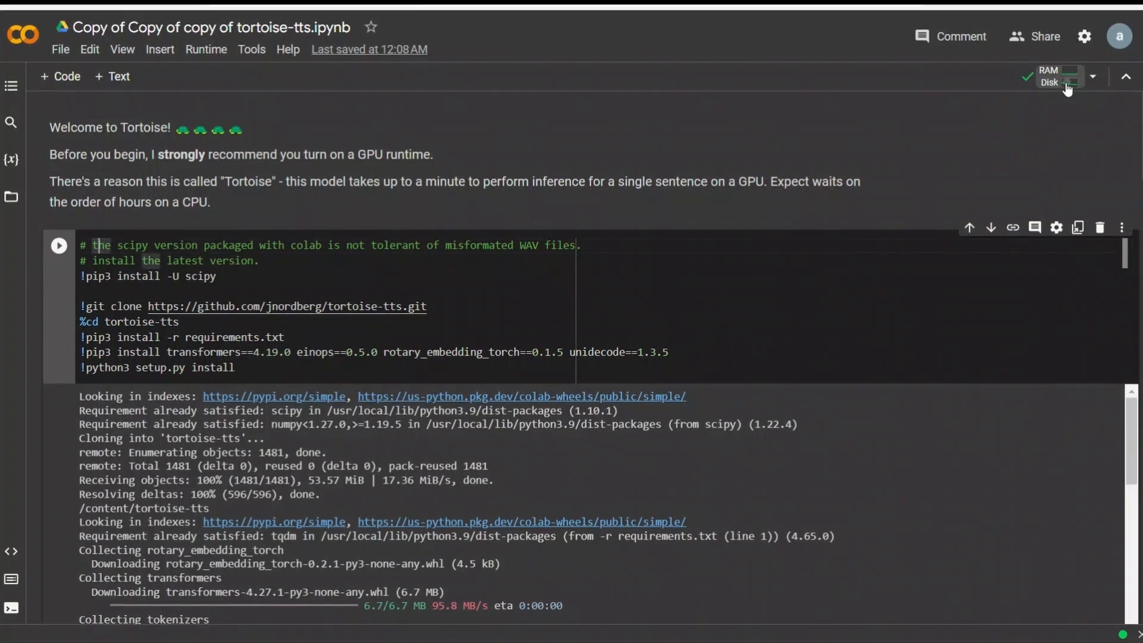
left_click(1066, 76)
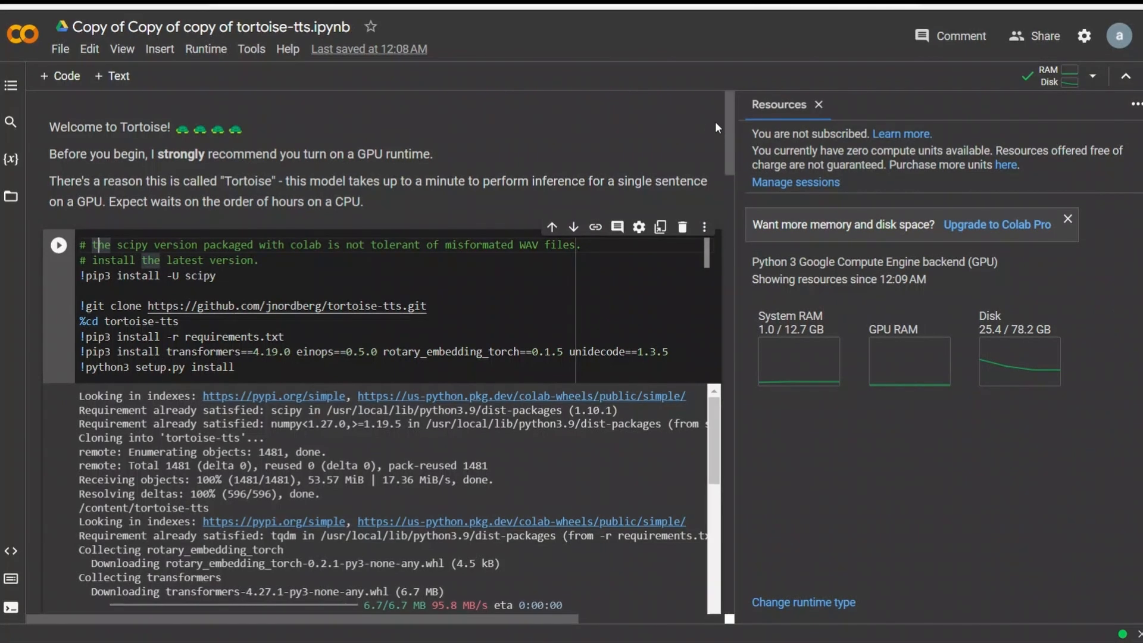
left_click(819, 104)
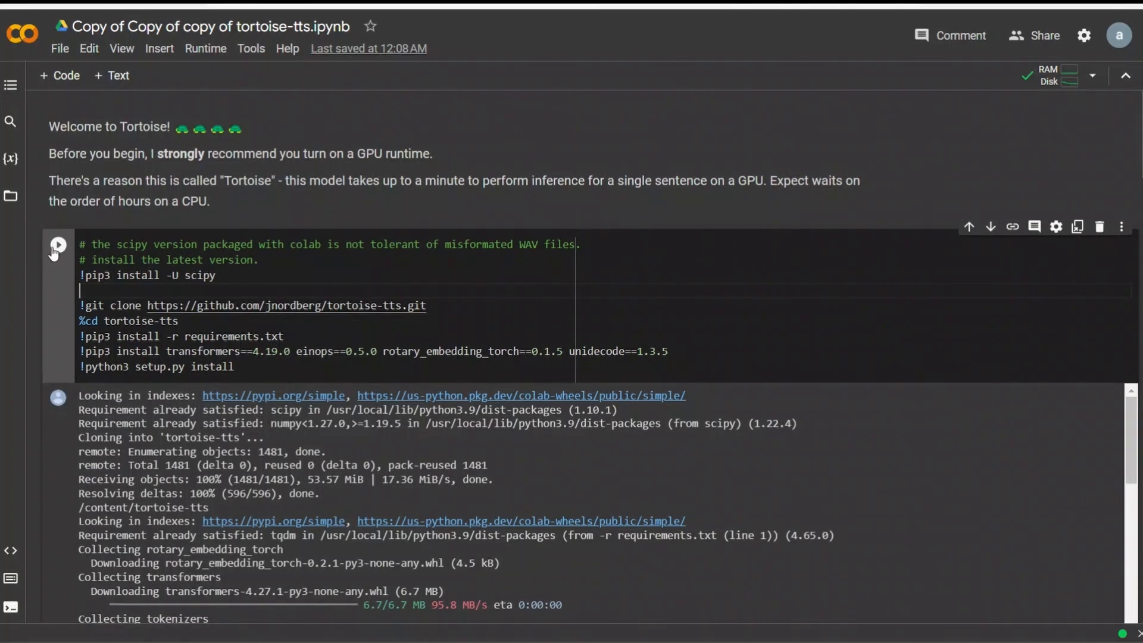
Run the setup cell with the pip installs and tortoise-tts git clone
left_click(57, 244)
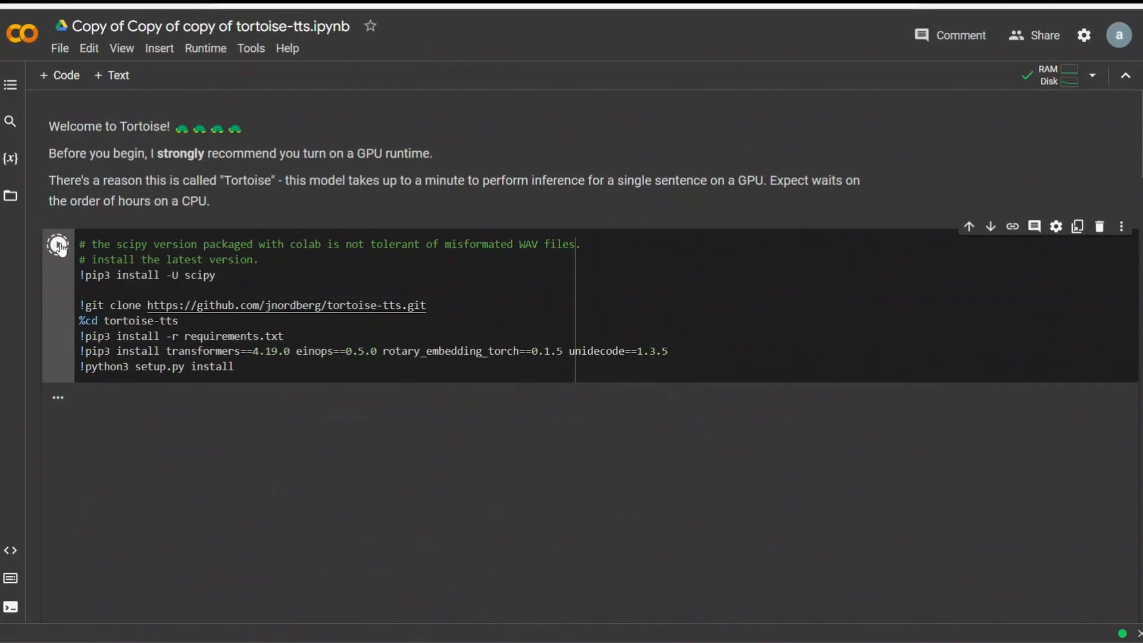
left_click(57, 244)
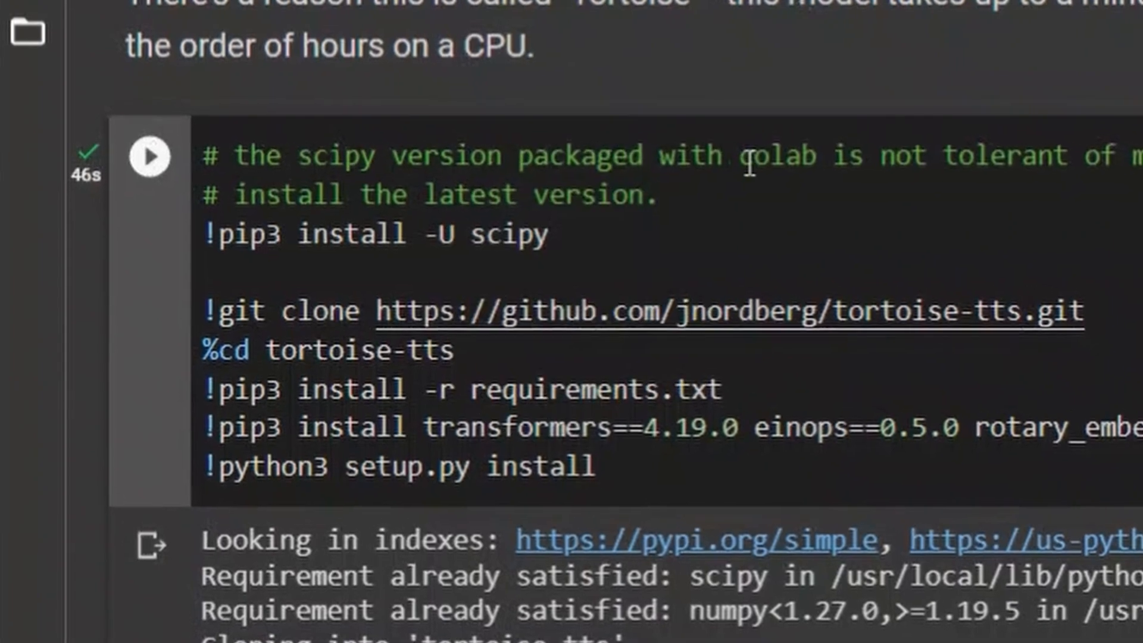
scroll("down", 3)
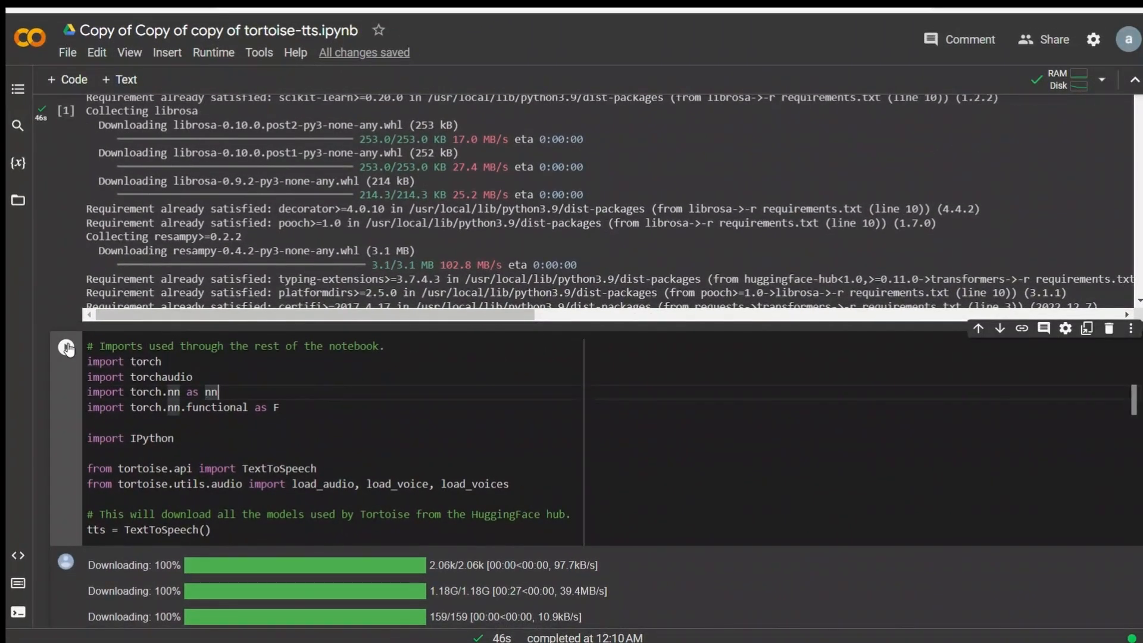
Scroll past the finished model downloads down to the voice upload cell
scroll("down", 3)
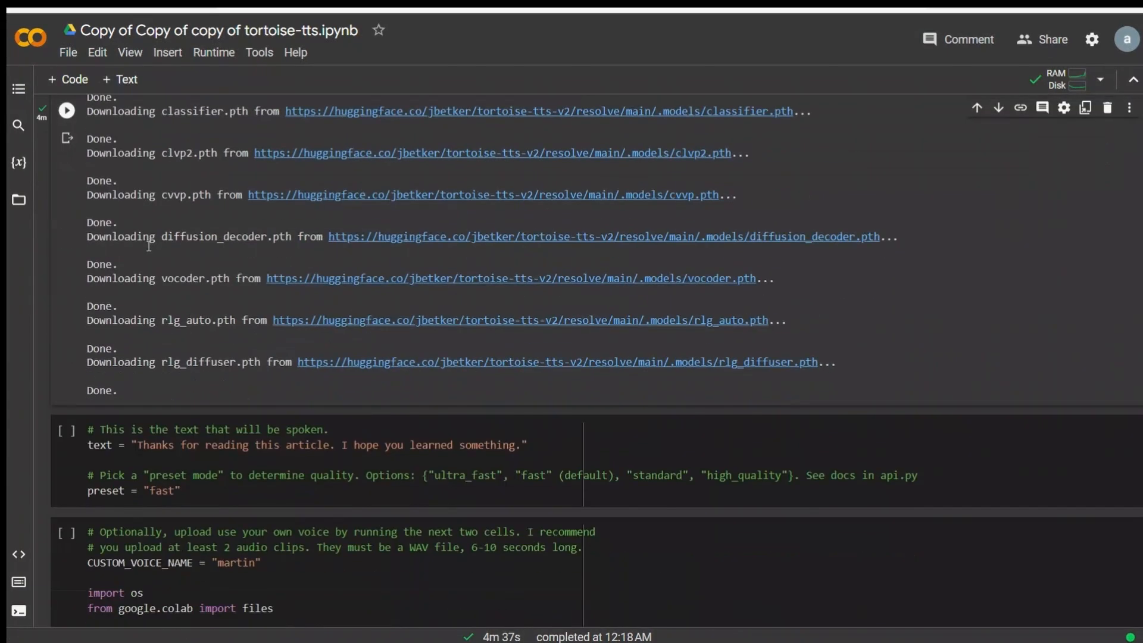
scroll("down", 3)
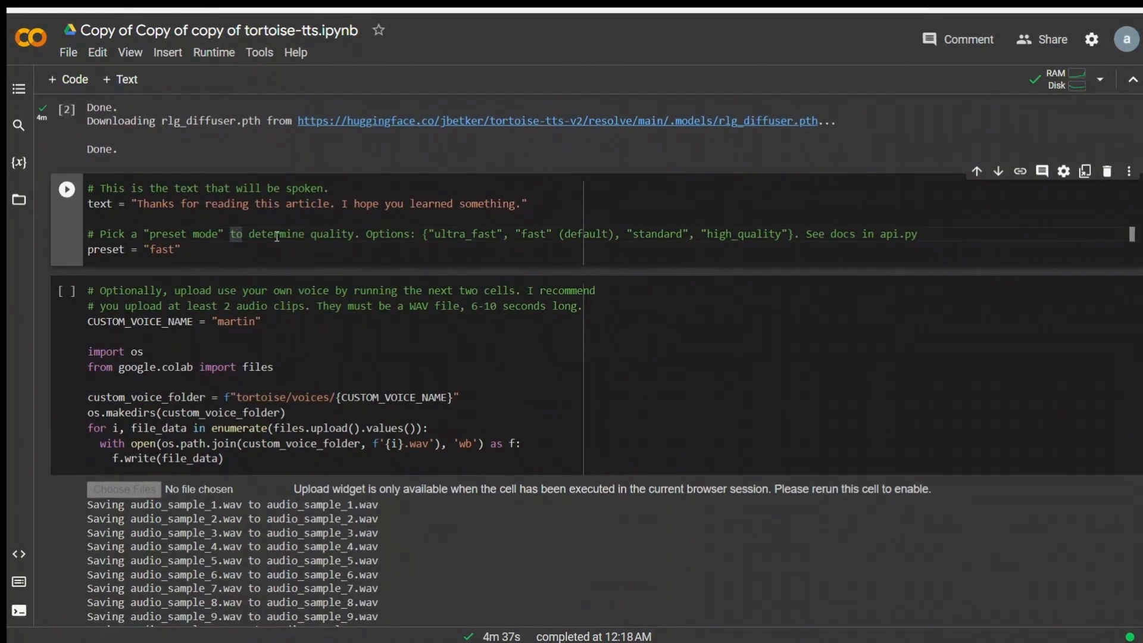
scroll("down", 3)
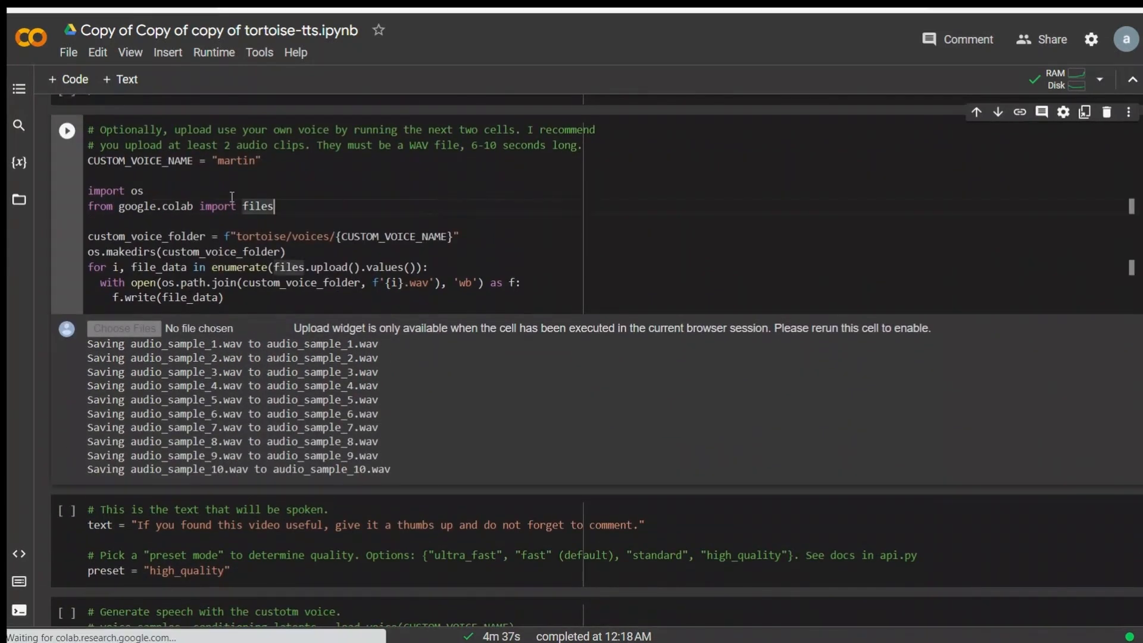
Run the upload cell and save the ten audio_segment WAV clips into the martin voice folder
left_click(67, 130)
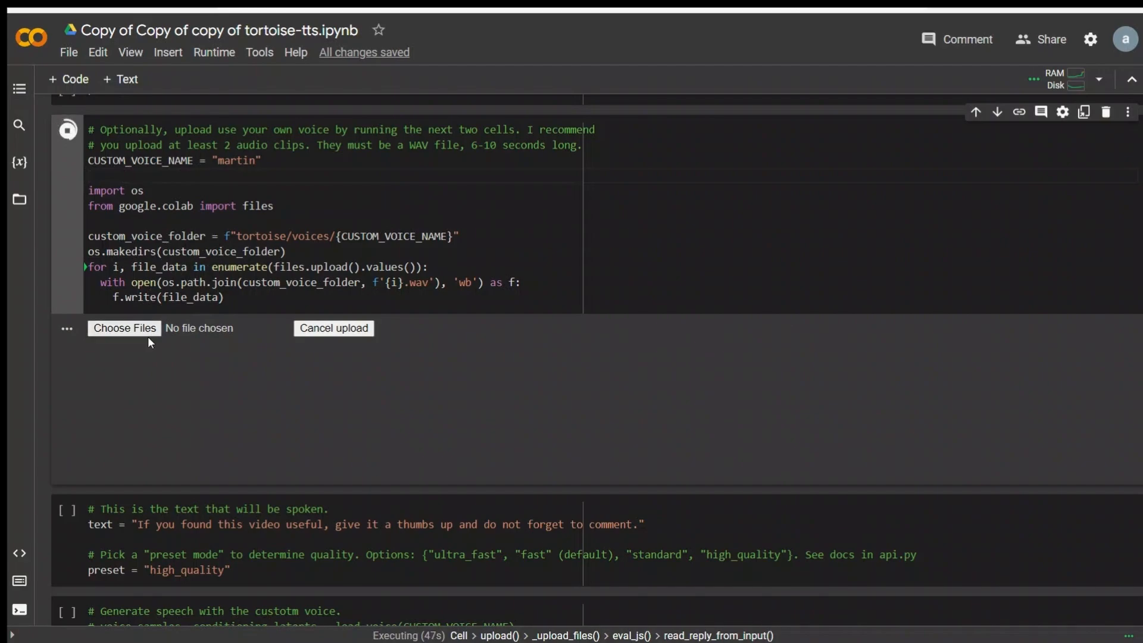
left_click(124, 329)
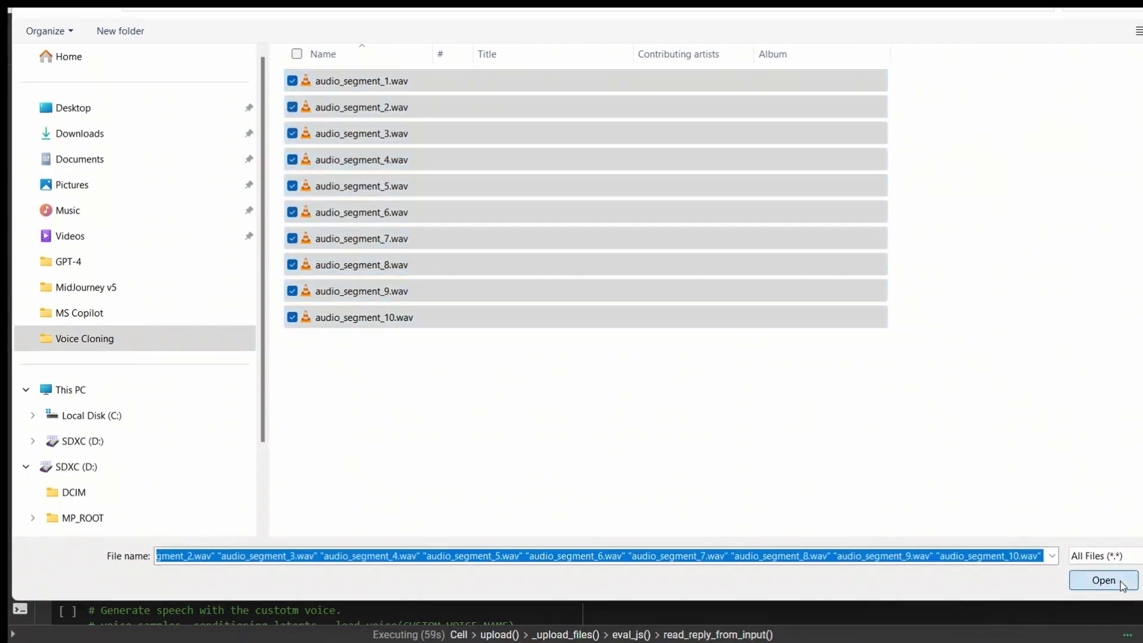
left_click(1102, 579)
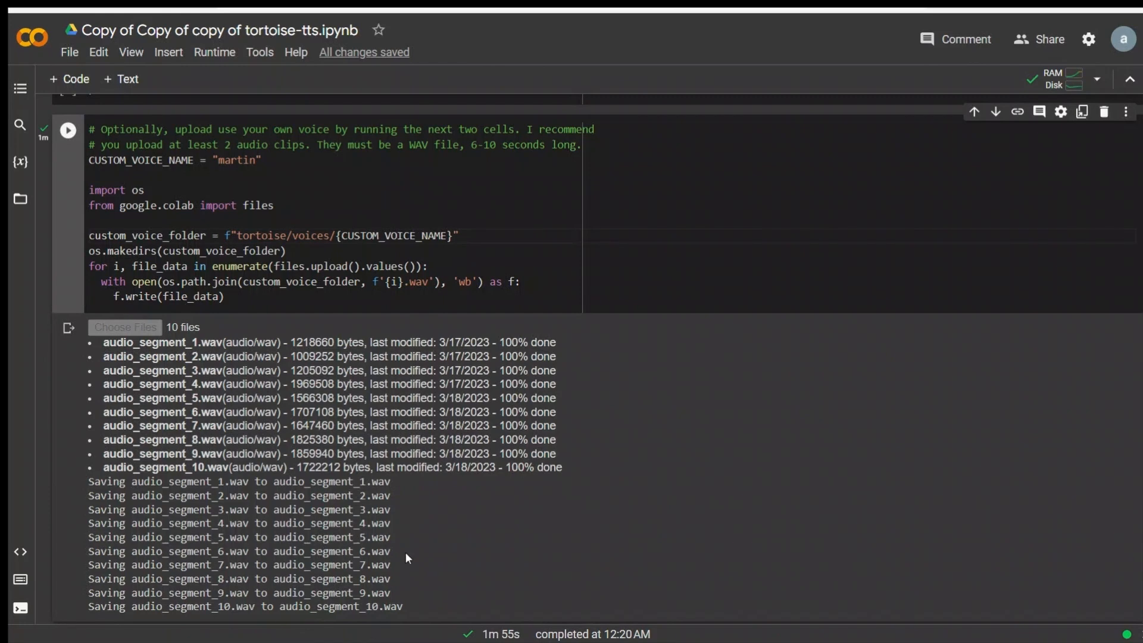
left_click_drag(87, 481, 402, 606)
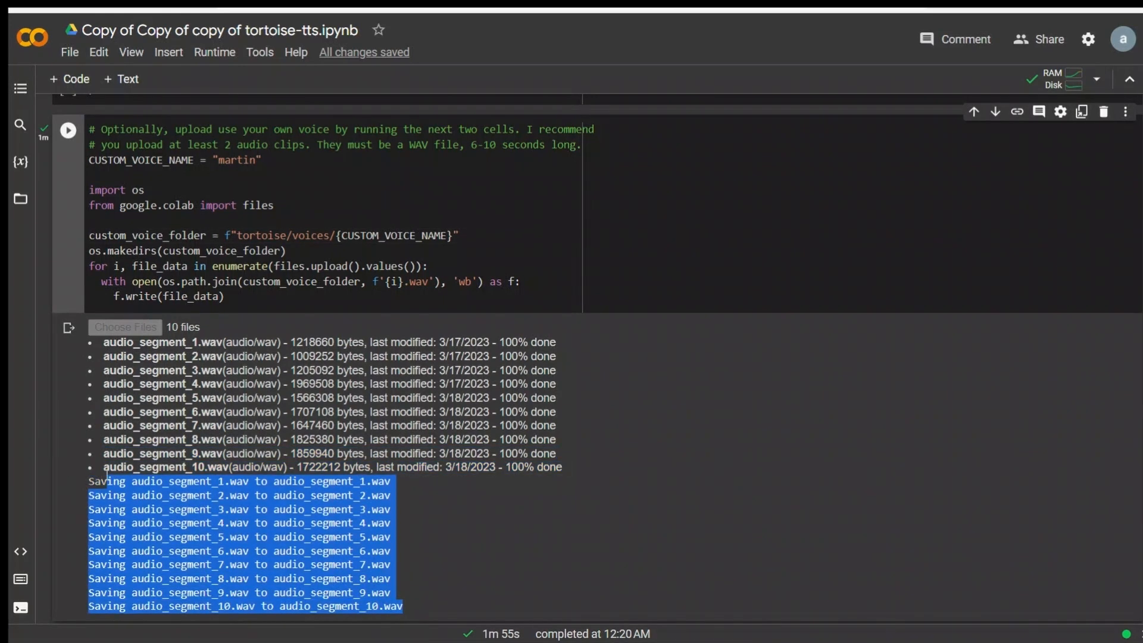
Locate the text cell and highlight the thumbs-up sentence that will be spoken
scroll("down", 3)
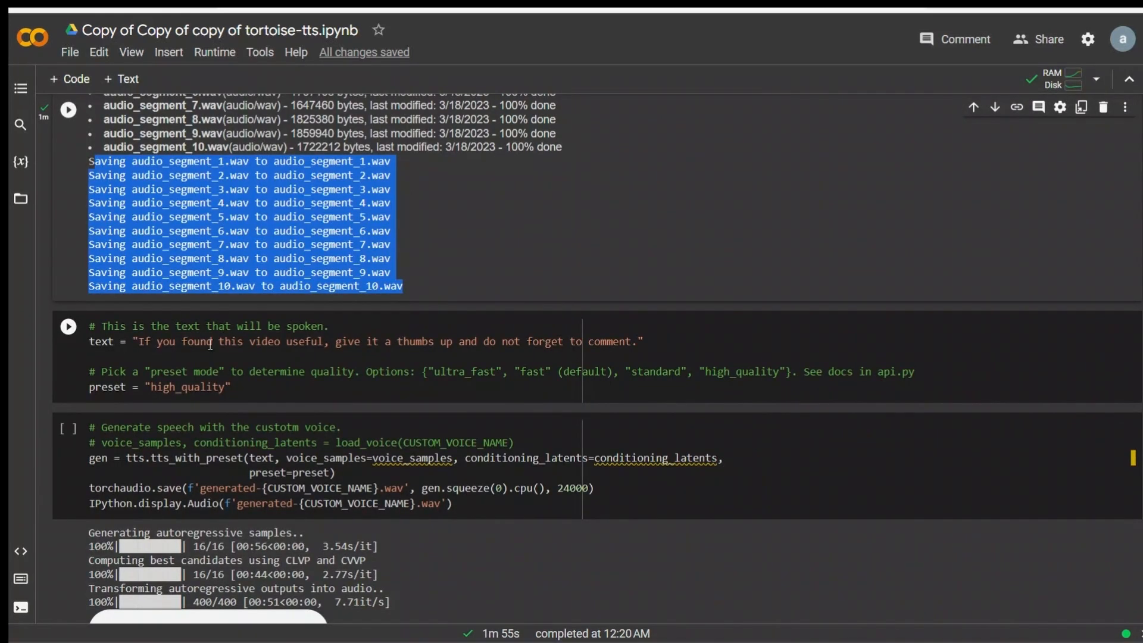
scroll("down", 3)
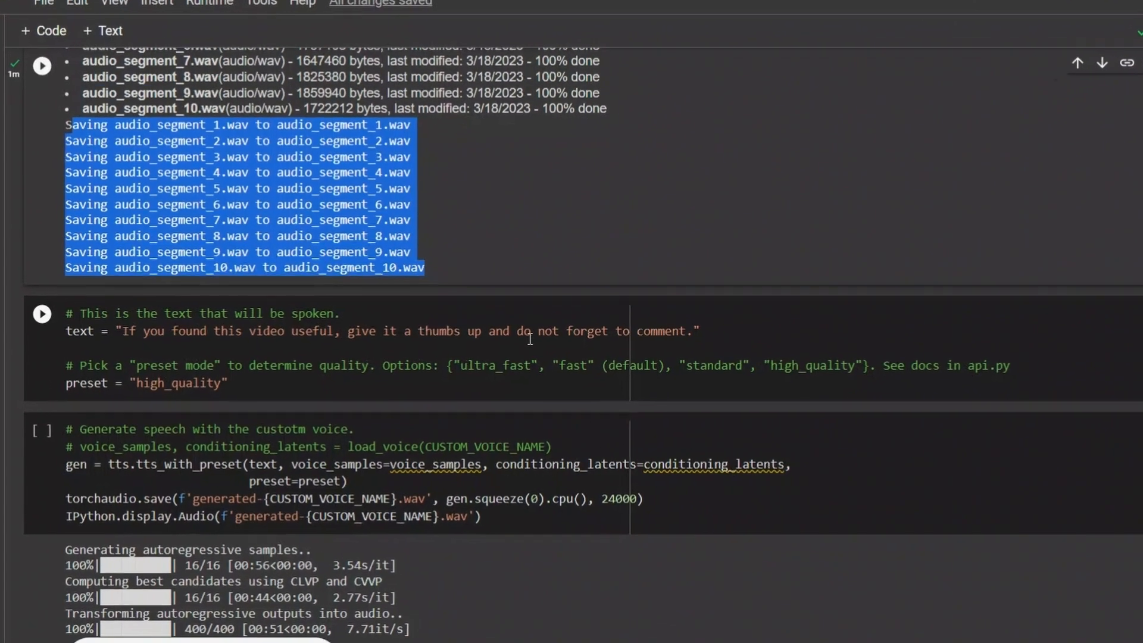
scroll("down", 3)
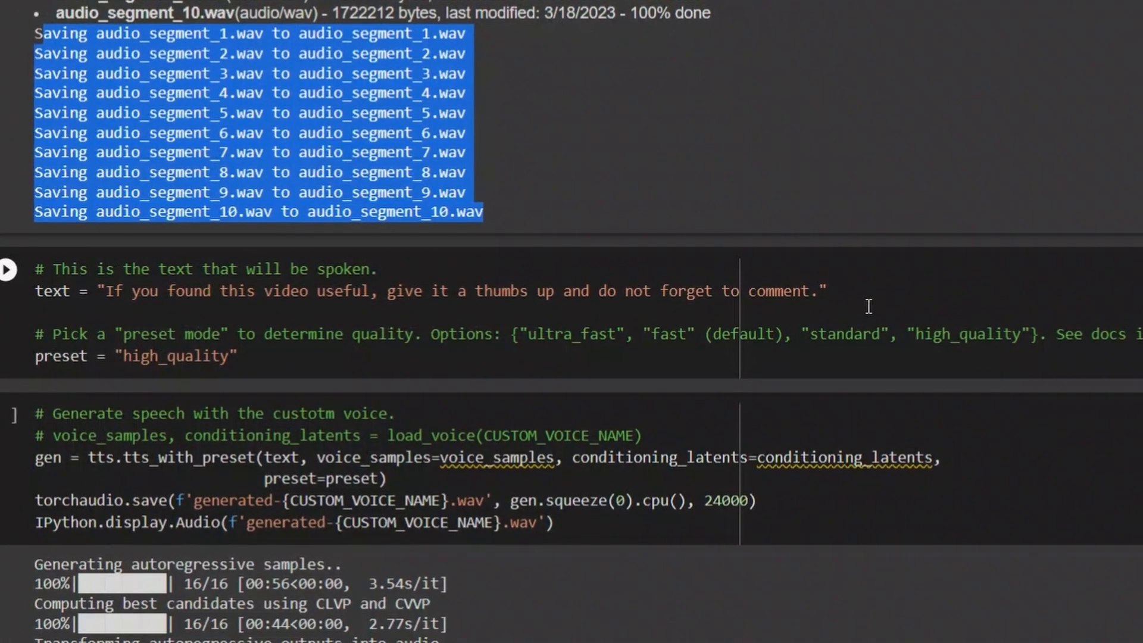
scroll("down", 3)
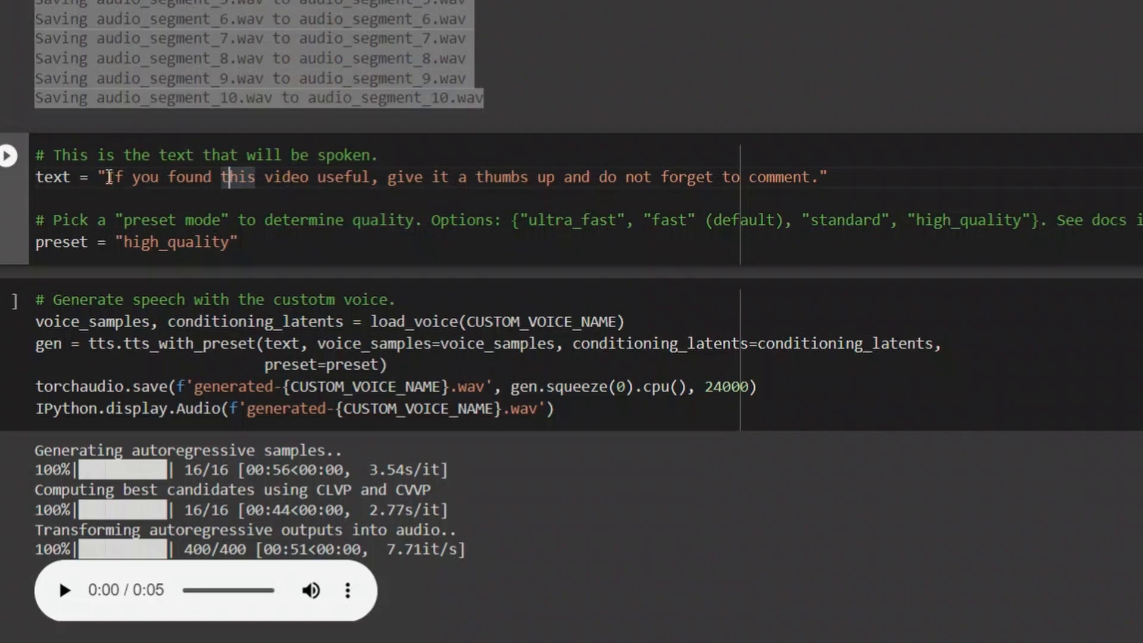
left_click_drag(108, 177, 809, 178)
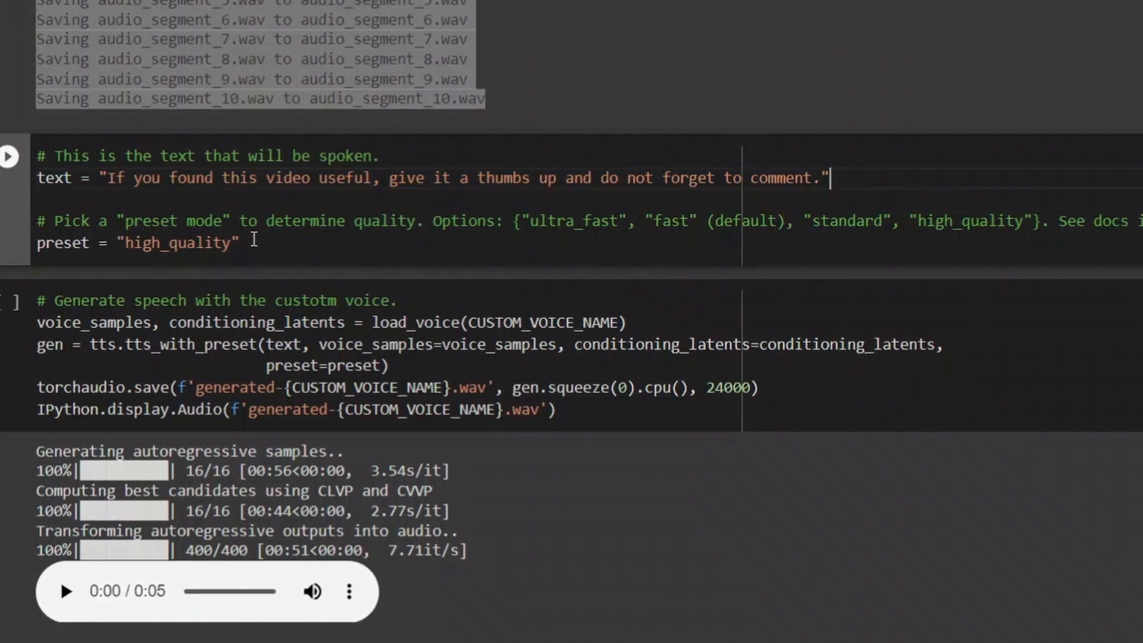
triple_click(137, 243)
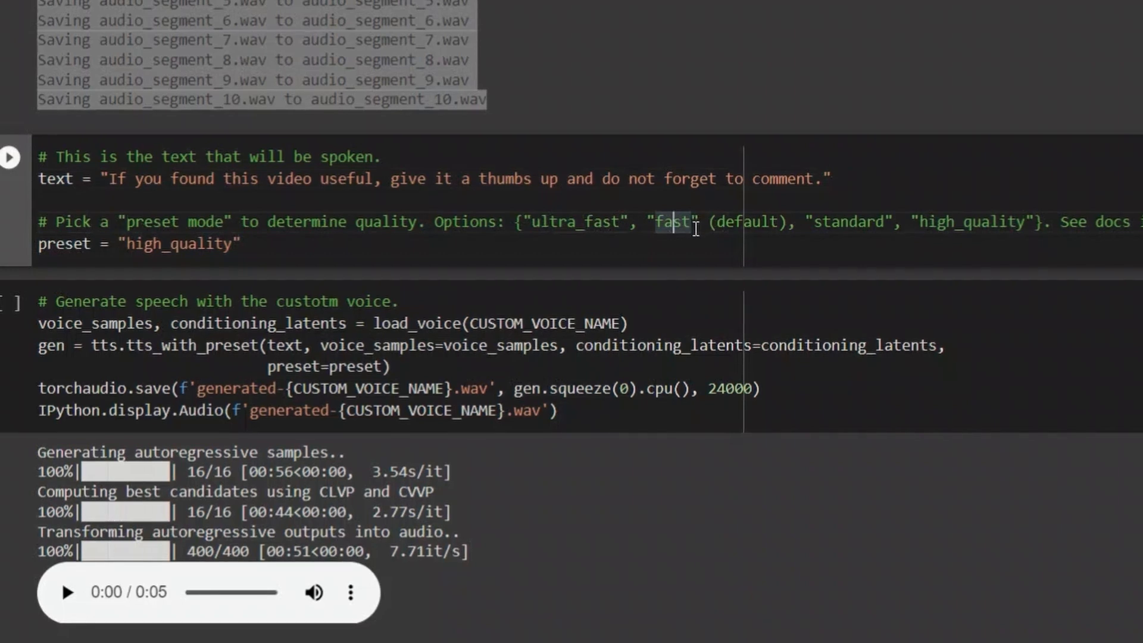
Review the fast and standard preset options before generating at high_quality
double_click(847, 222)
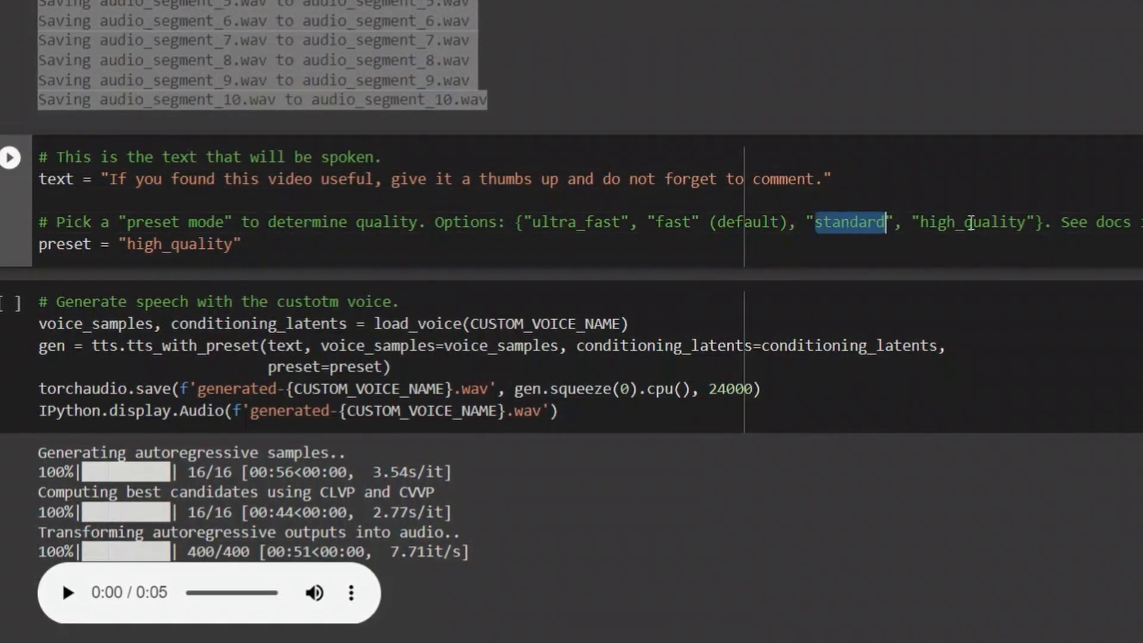
double_click(971, 223)
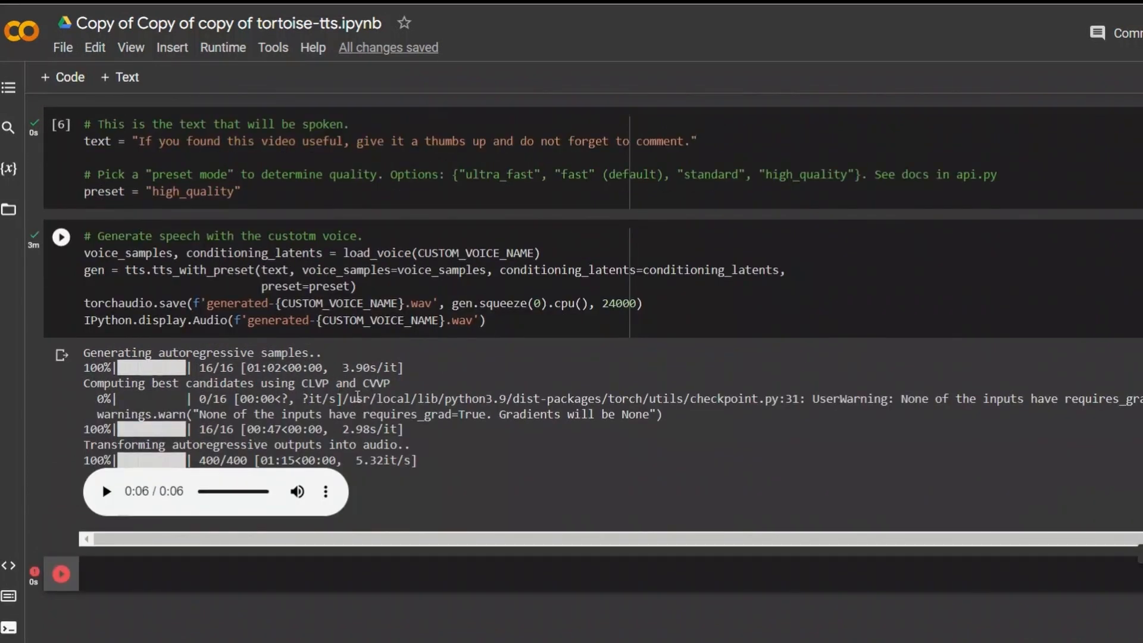
left_click(104, 491)
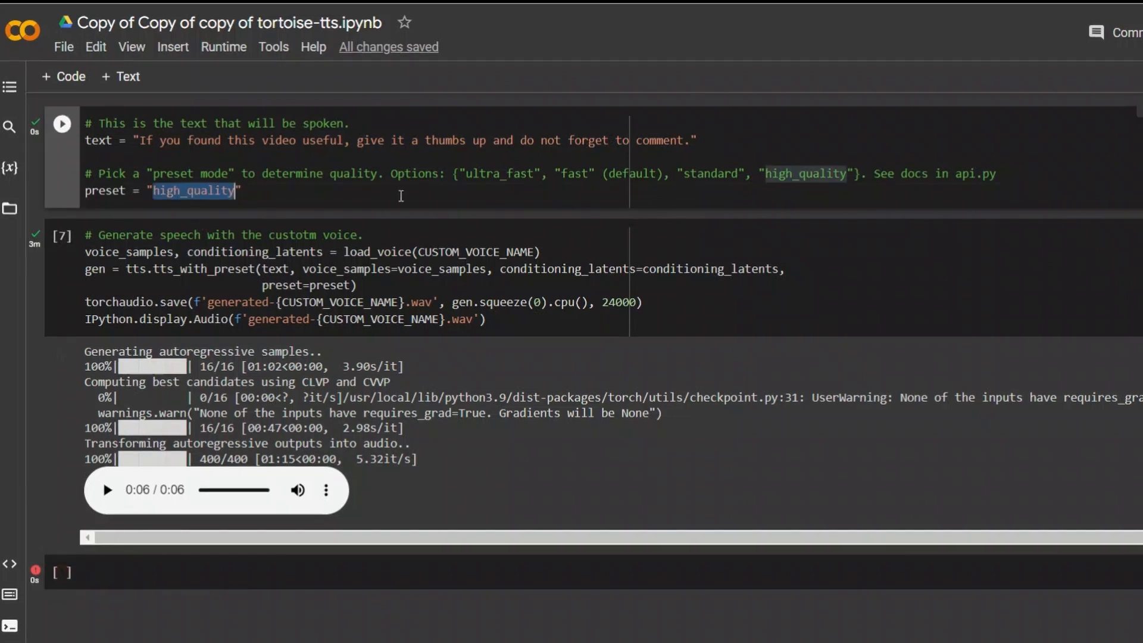
Set the preset to ultra_fast and regenerate the sentence as a five-second cloned-voice clip
type("fast")
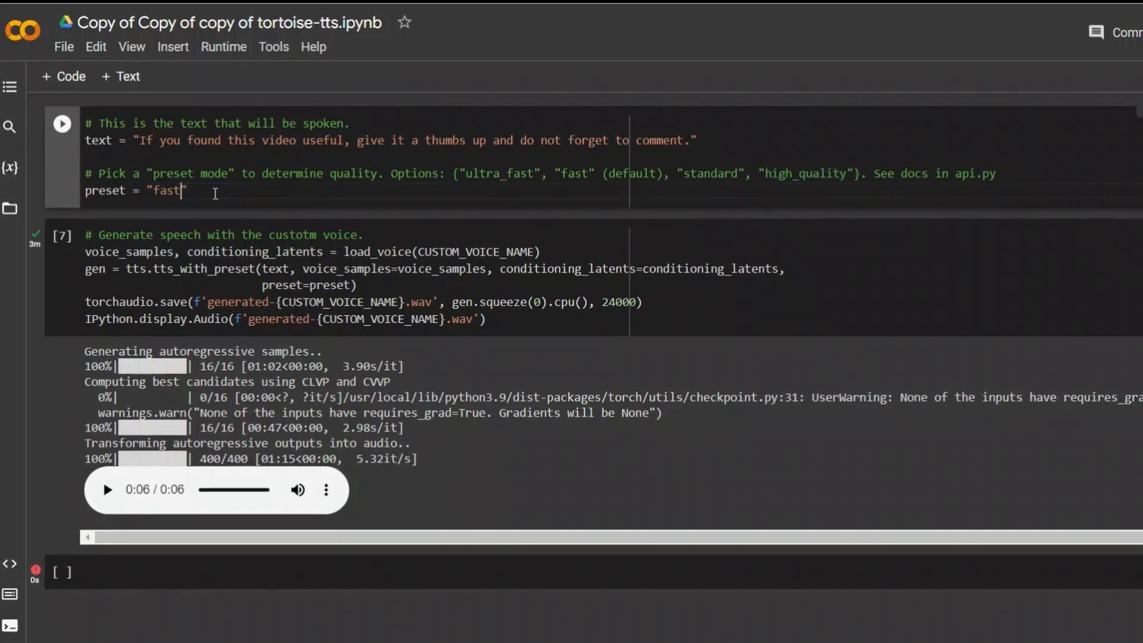
left_click(106, 489)
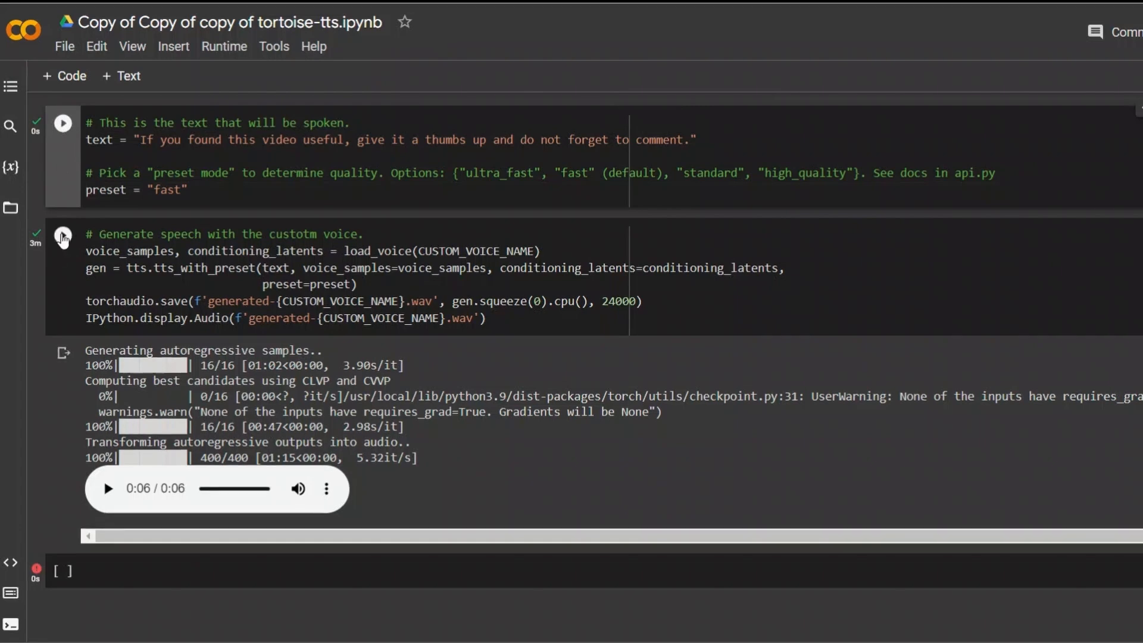
left_click(62, 234)
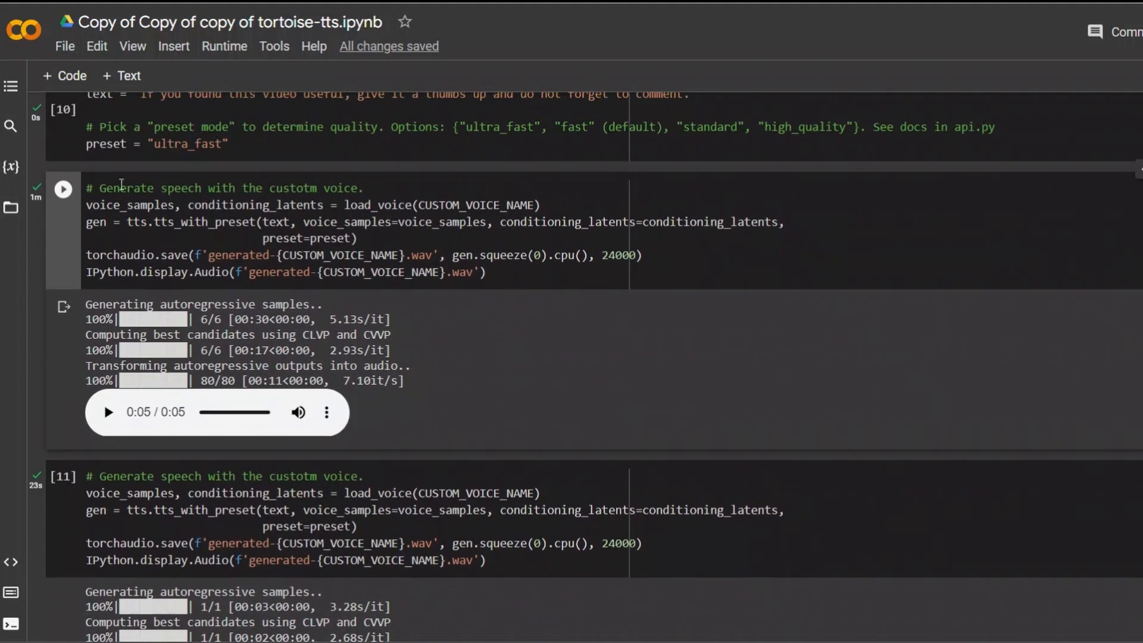
Play back both five-second generated clips to compare the cloned voice
scroll("down", 3)
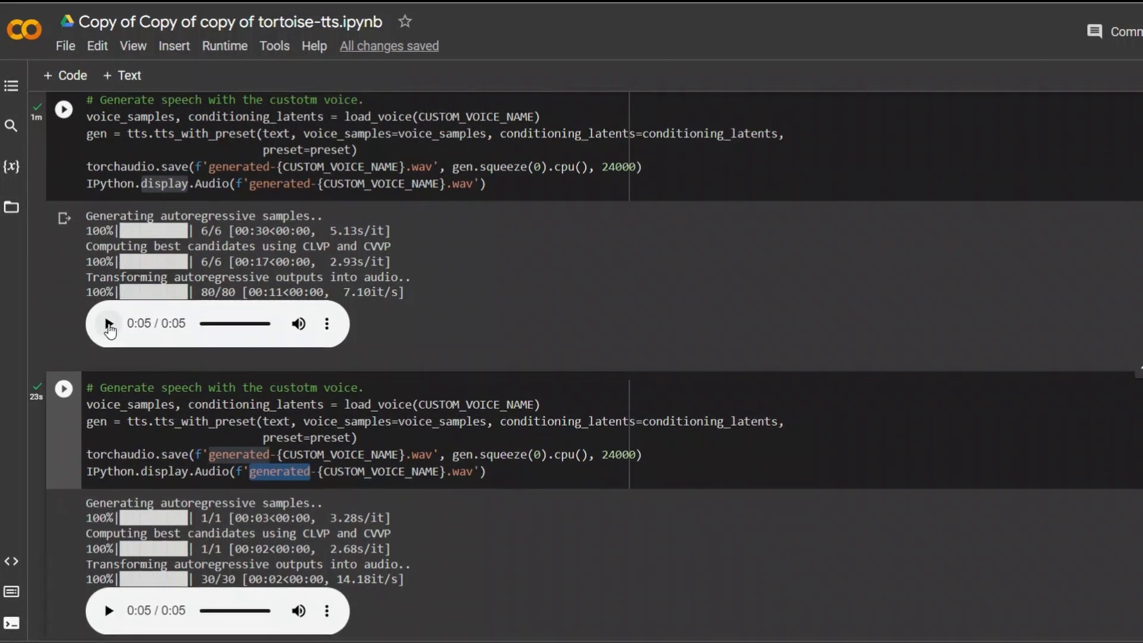
left_click(108, 323)
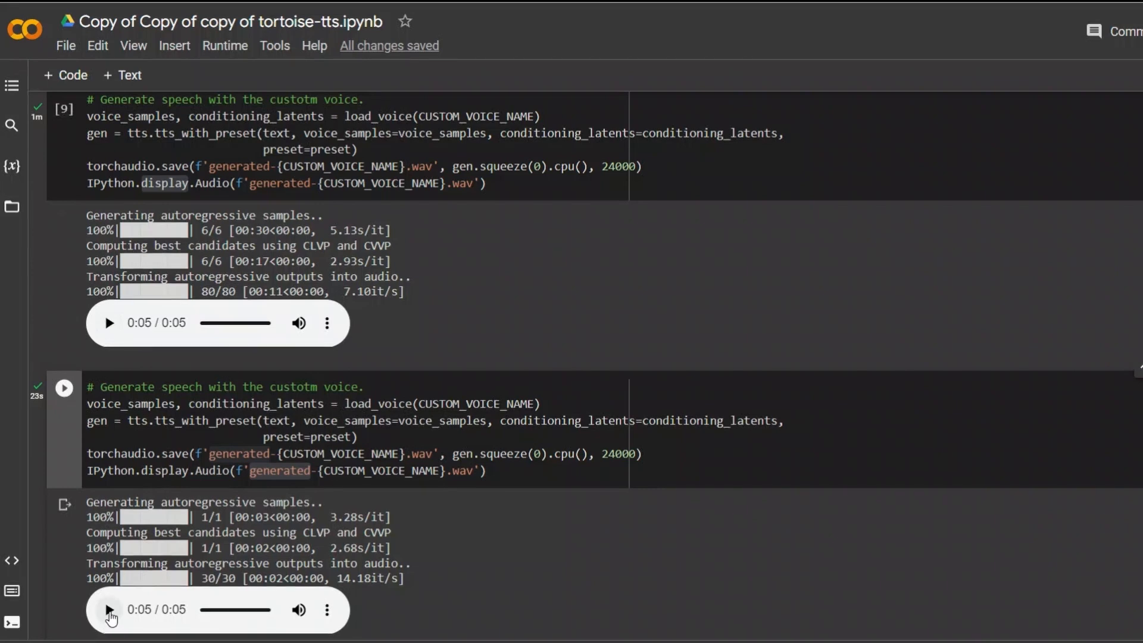
left_click(108, 609)
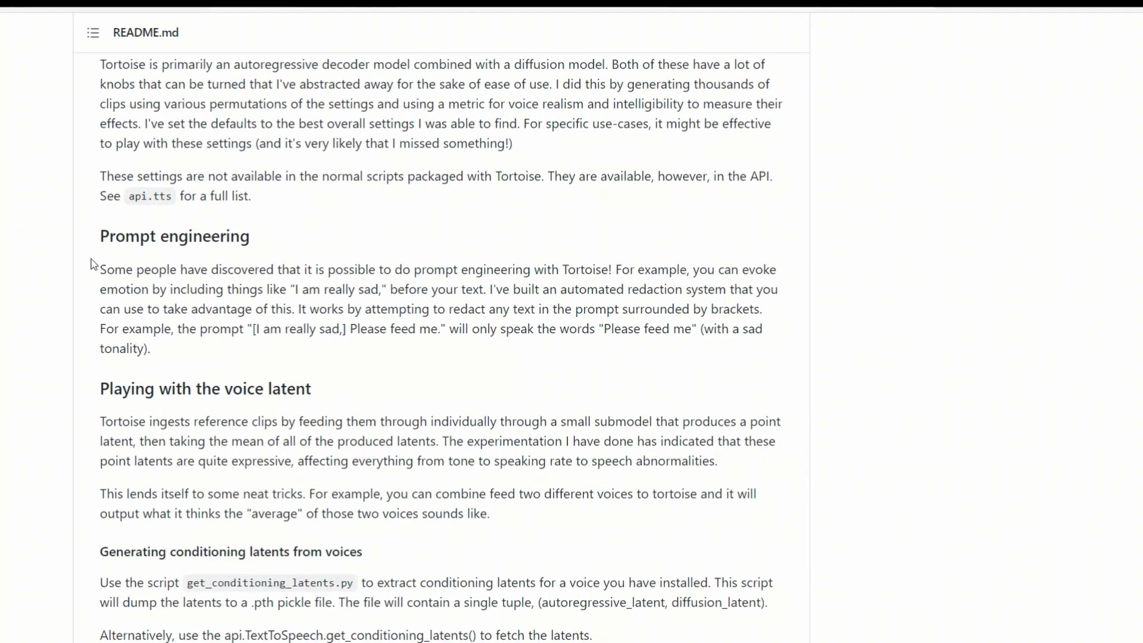
left_click_drag(100, 269, 222, 388)
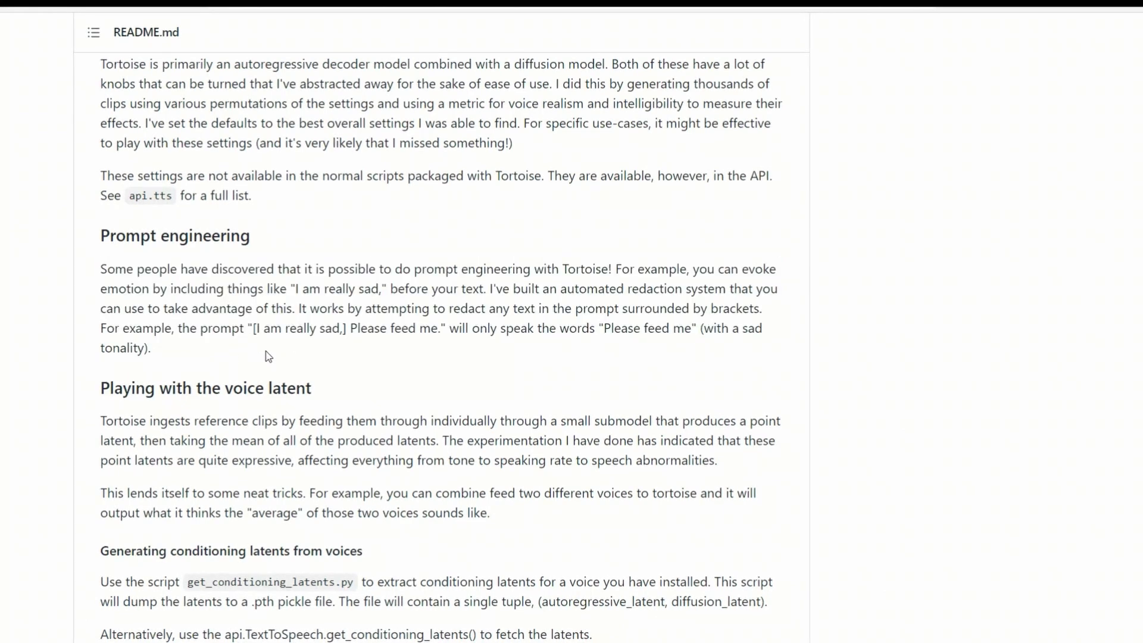
left_click_drag(253, 328, 319, 329)
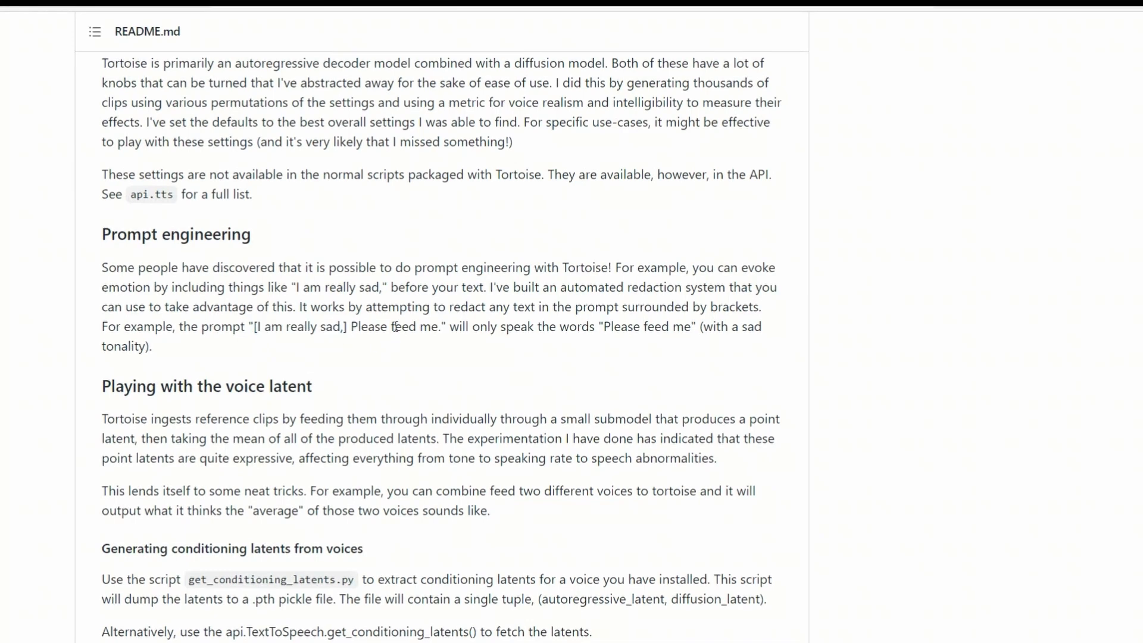
left_click_drag(604, 326, 689, 326)
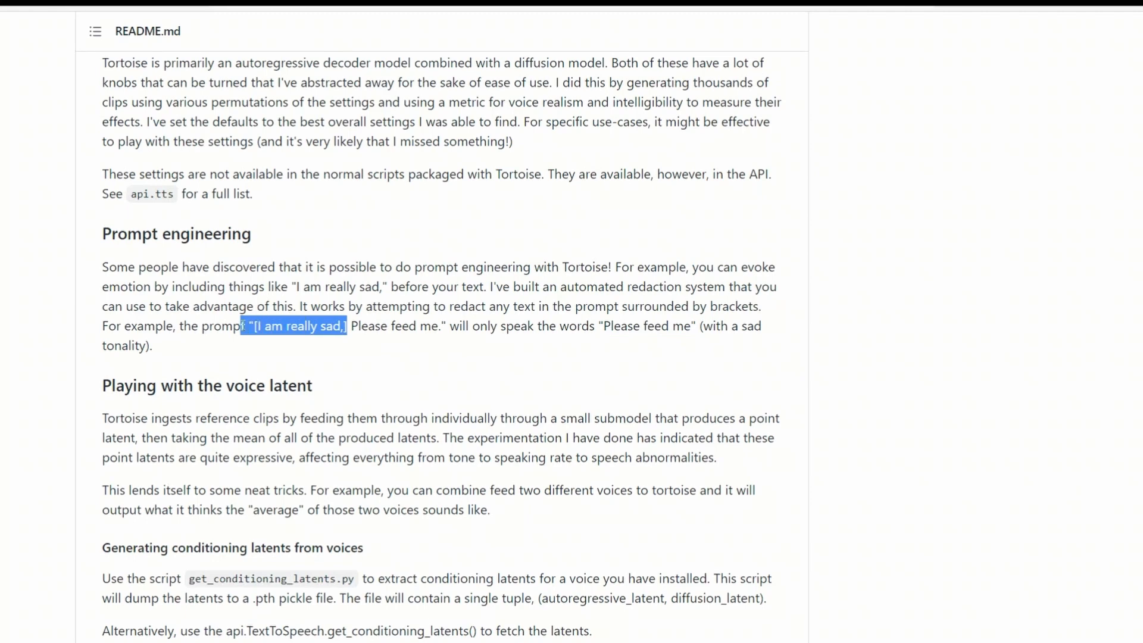
left_click(270, 326)
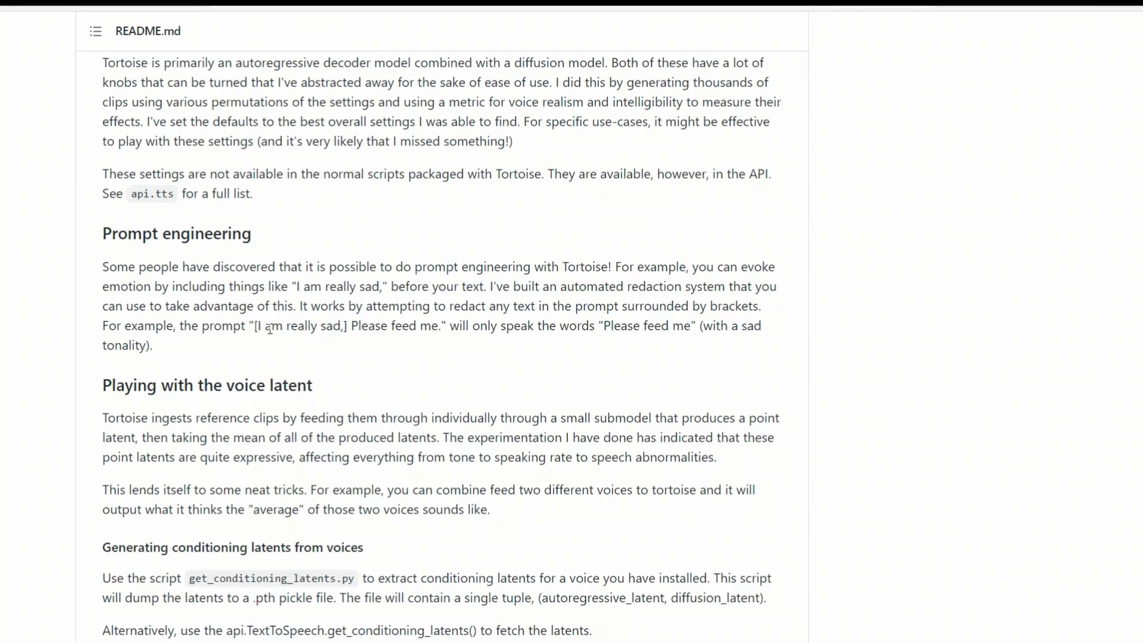
left_click_drag(250, 325, 364, 324)
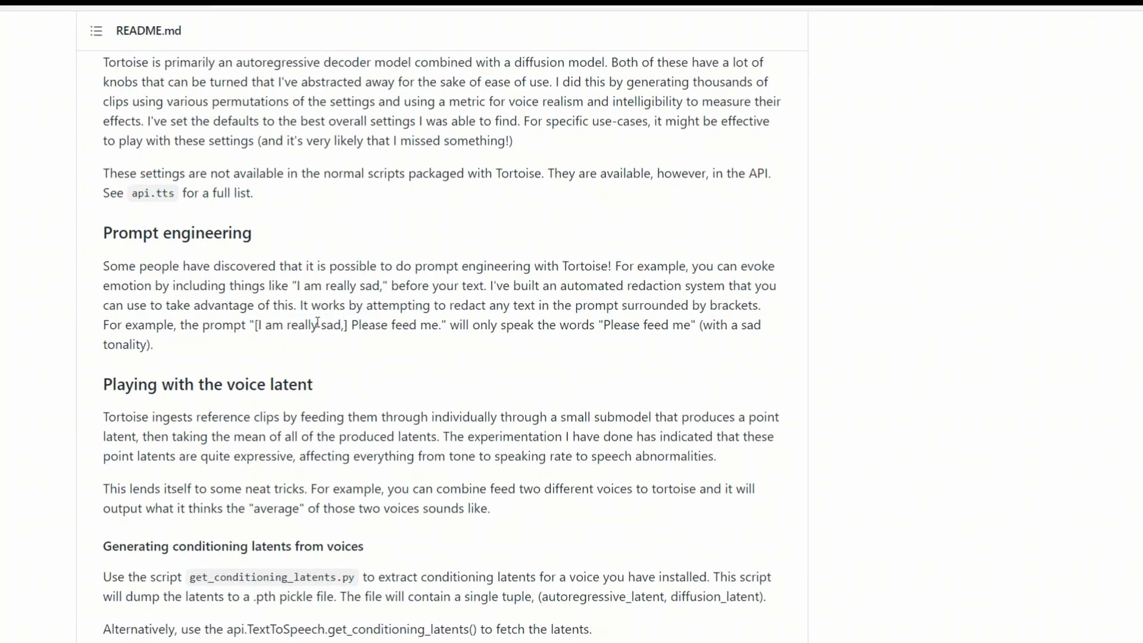
mouse_move(1025, 145)
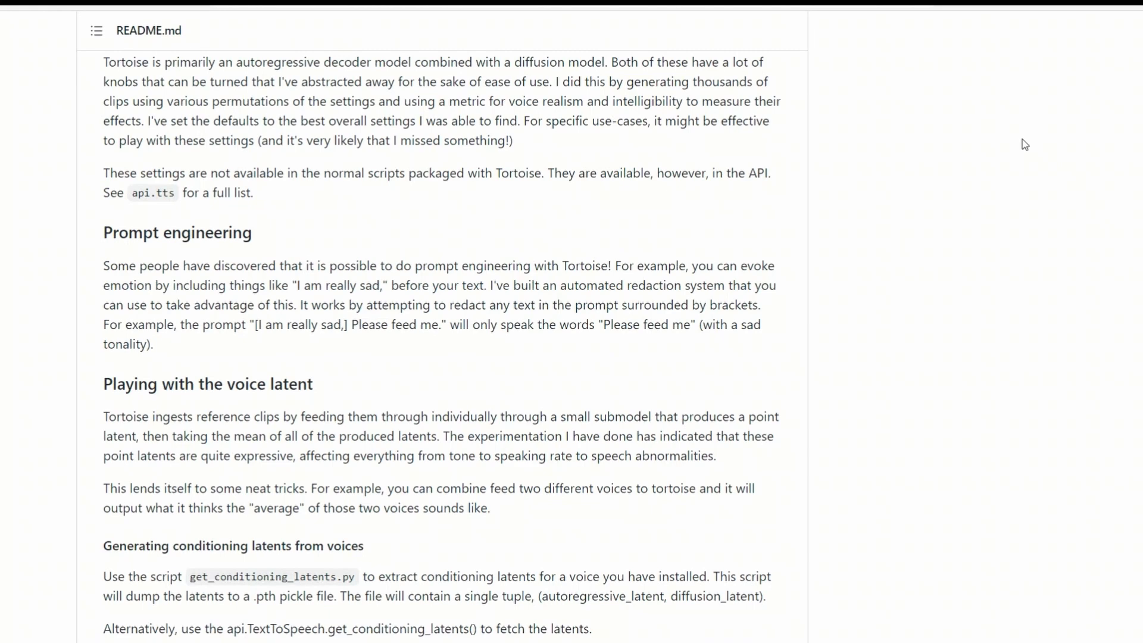